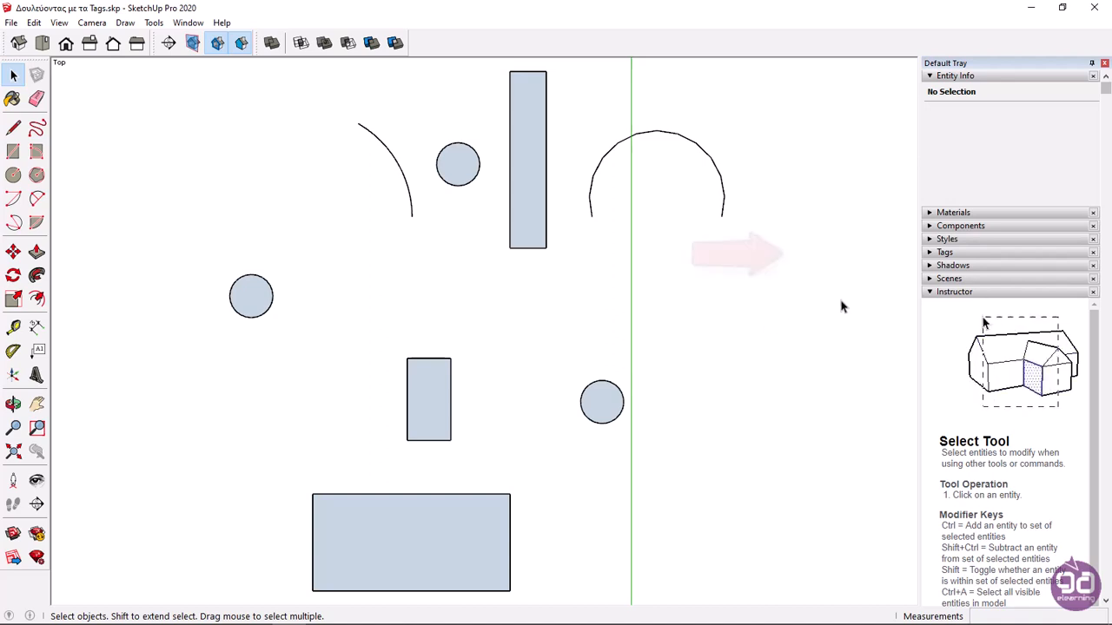
# Include the Tags panel in the Default Tray and expand it, listing only Untagged
pyautogui.click(945, 252)
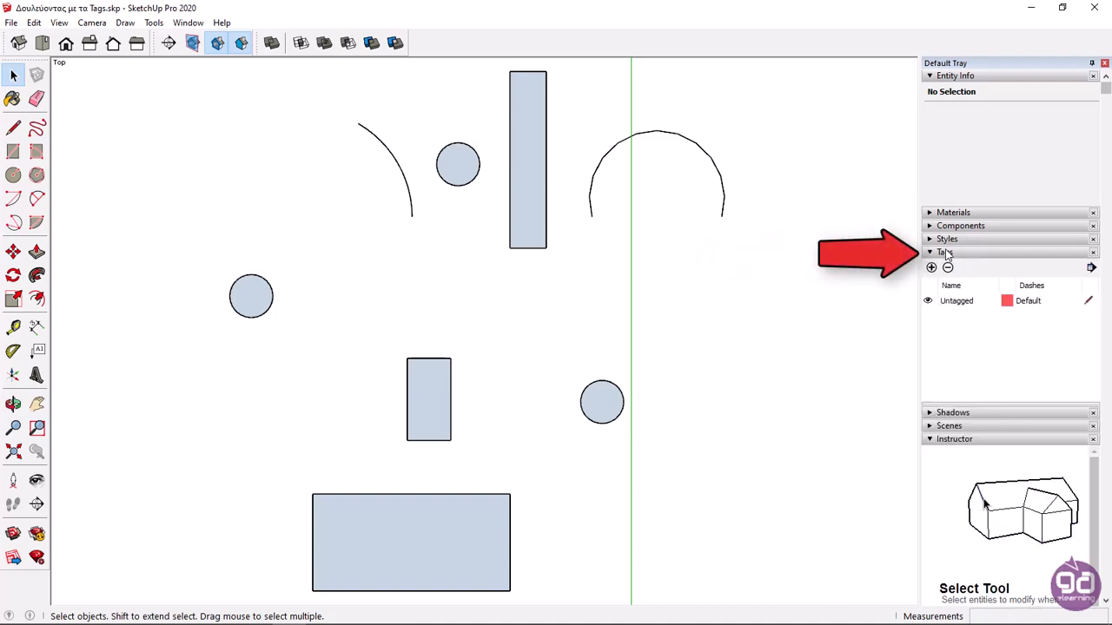
pyautogui.click(946, 251)
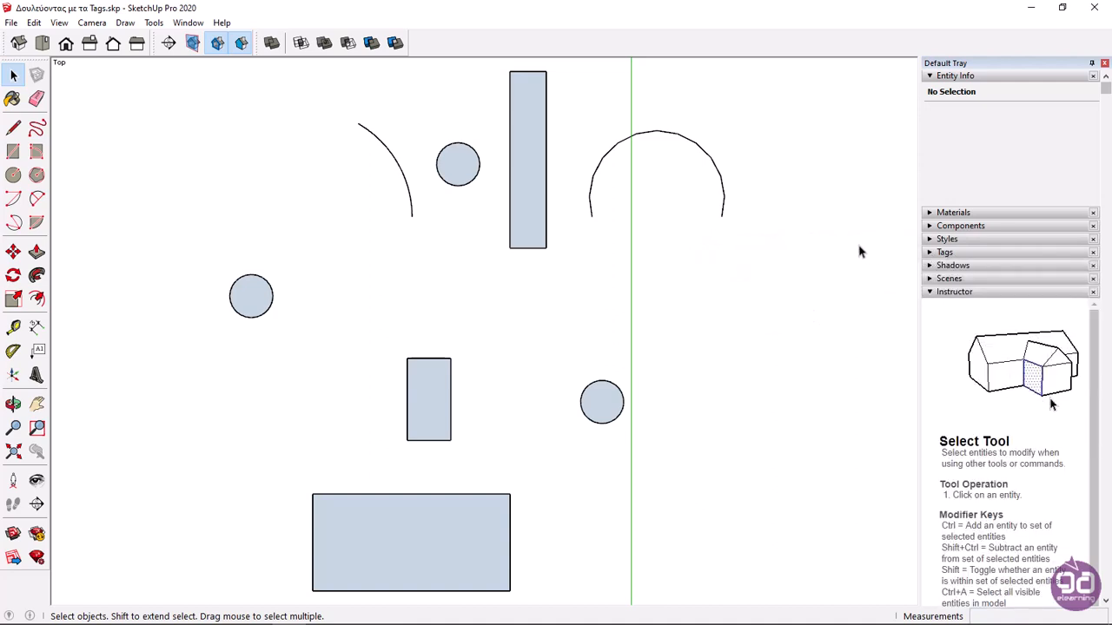
pyautogui.moveTo(976, 190)
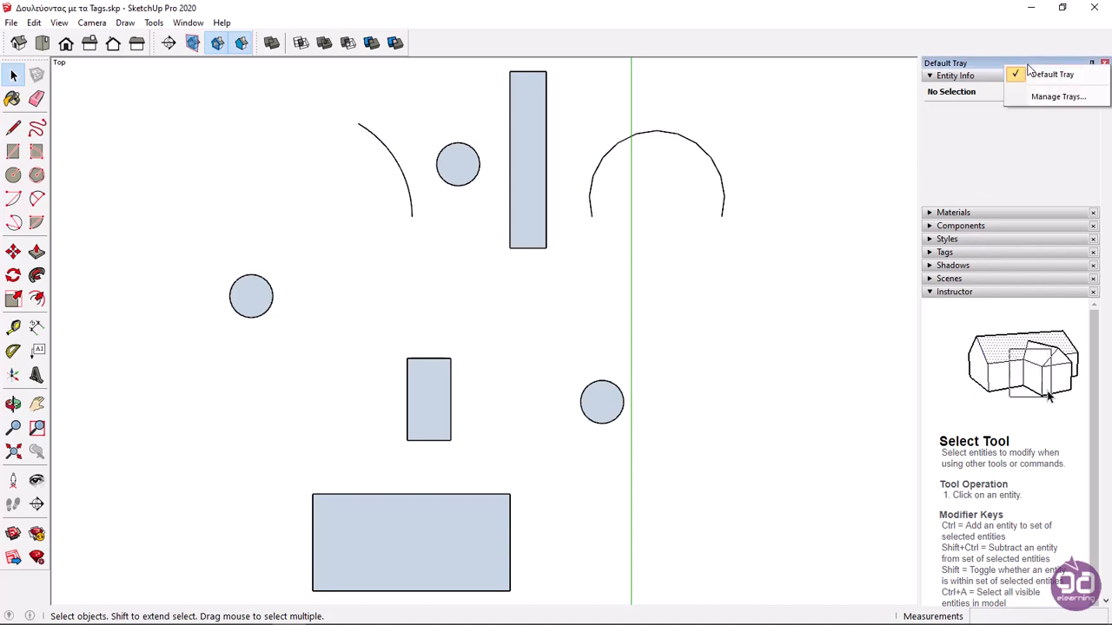
pyautogui.moveTo(1057, 97)
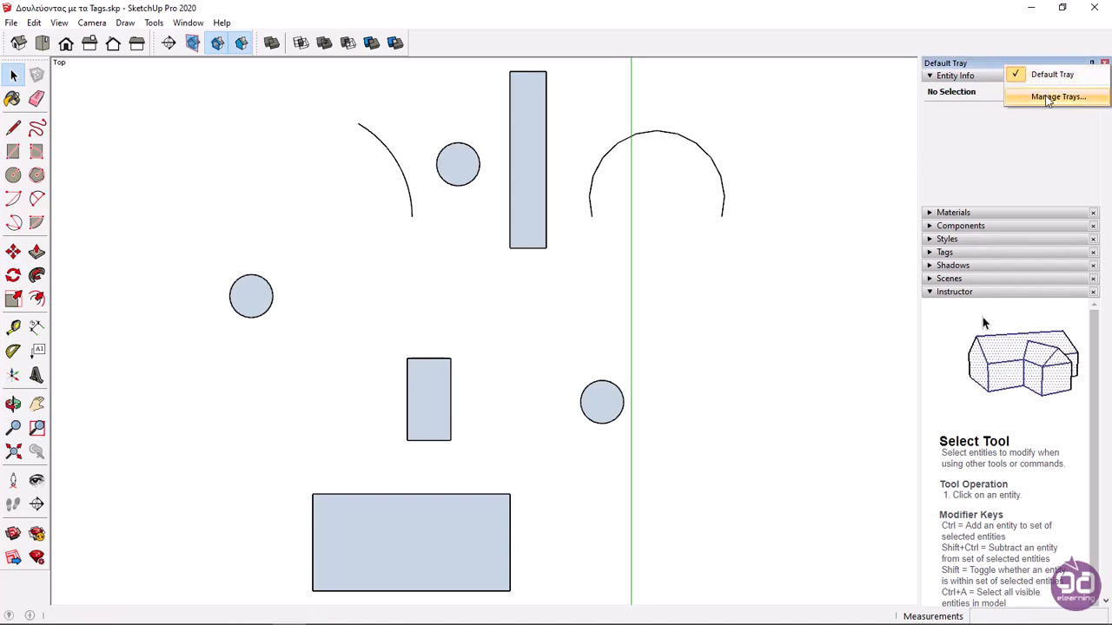
pyautogui.click(1058, 97)
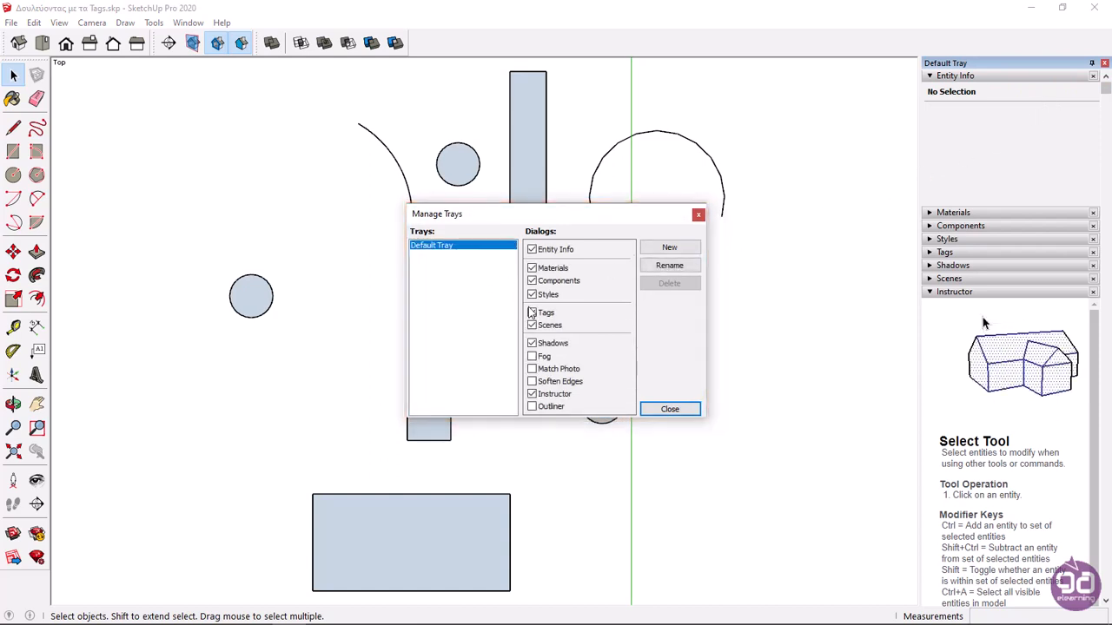
pyautogui.click(532, 312)
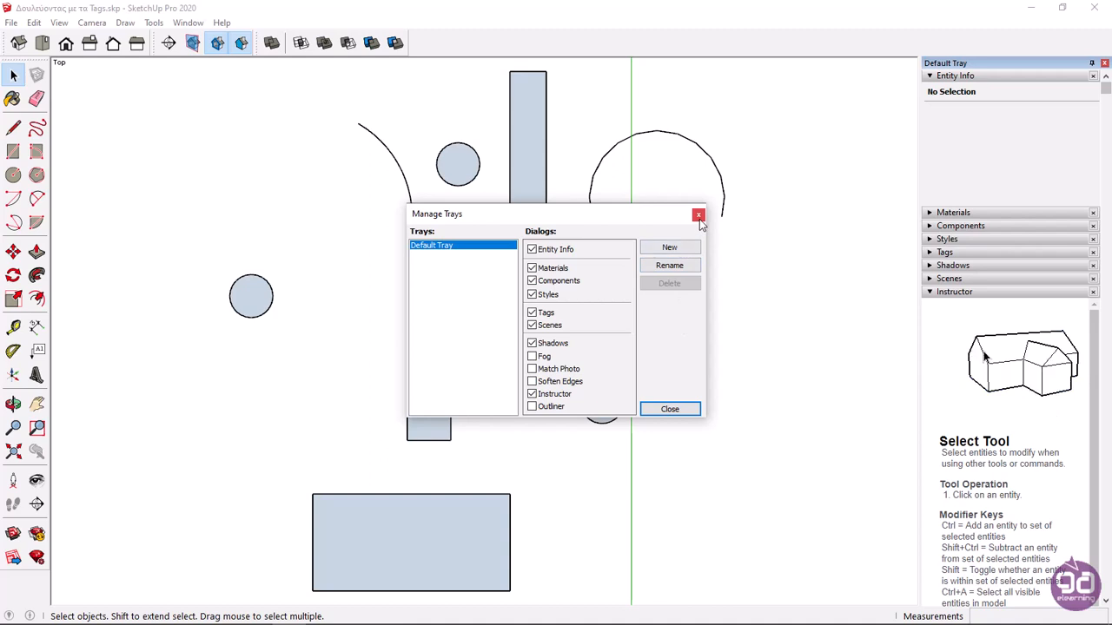
pyautogui.click(698, 215)
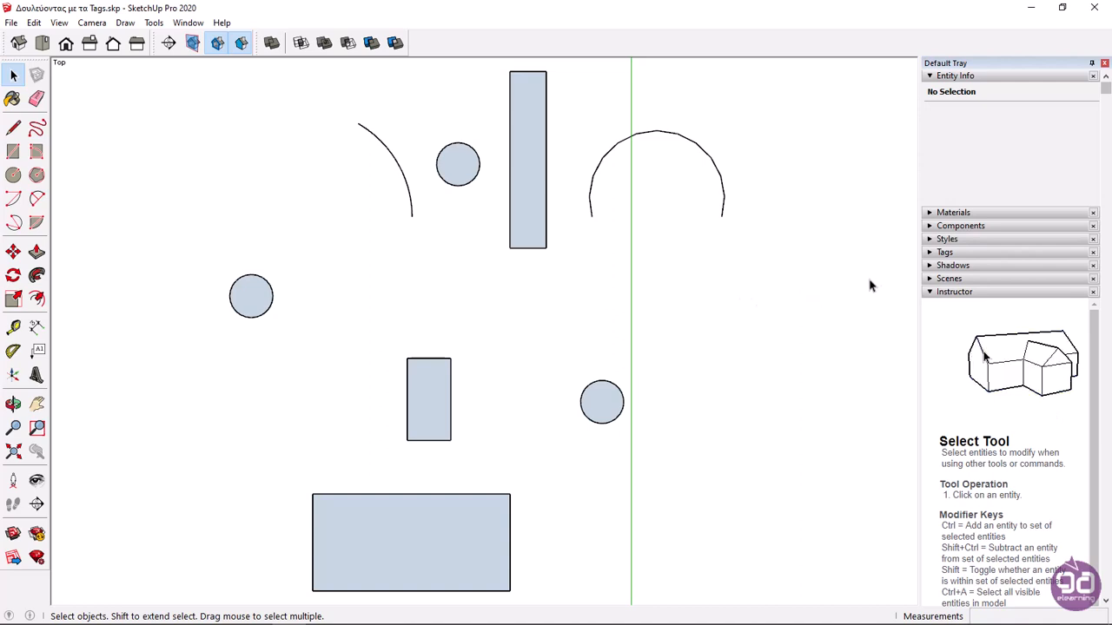
pyautogui.click(945, 252)
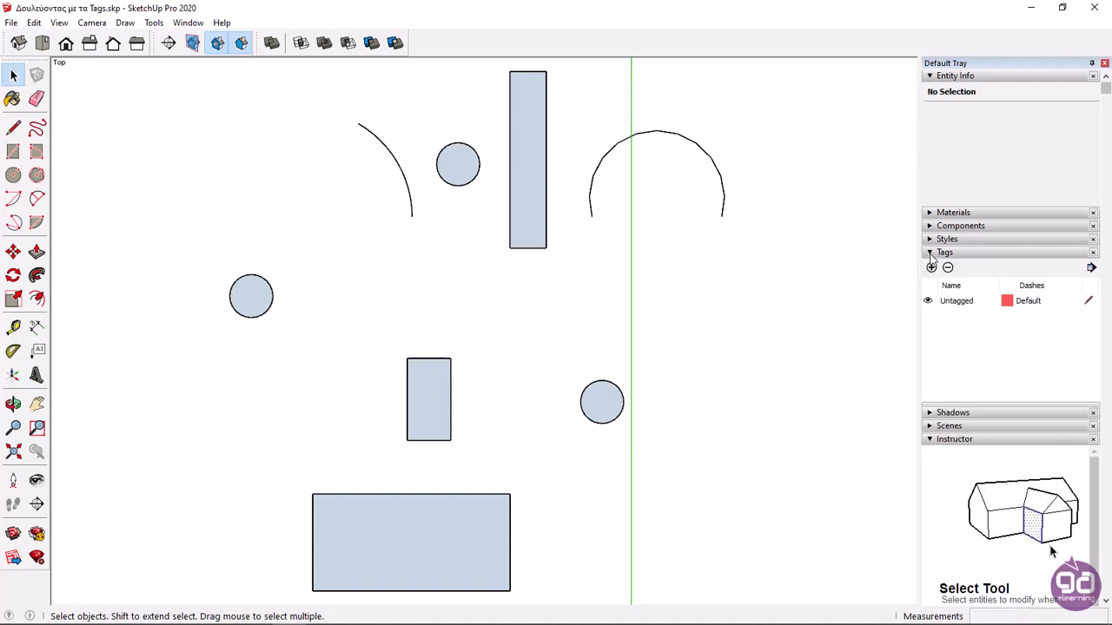
pyautogui.moveTo(983, 347)
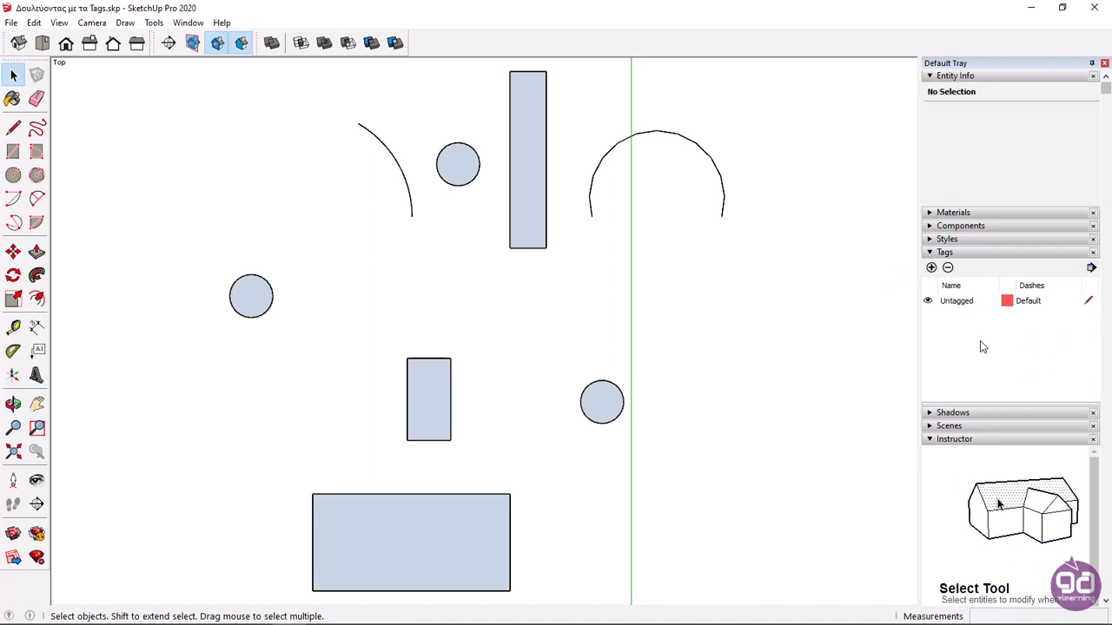
pyautogui.moveTo(1058, 561)
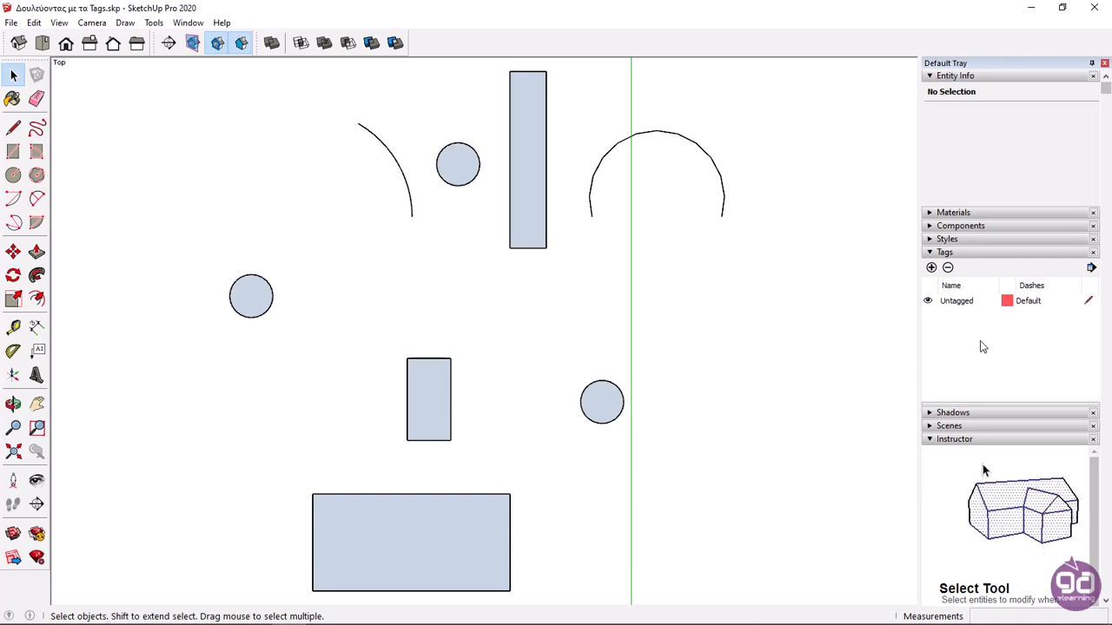
pyautogui.moveTo(997, 503)
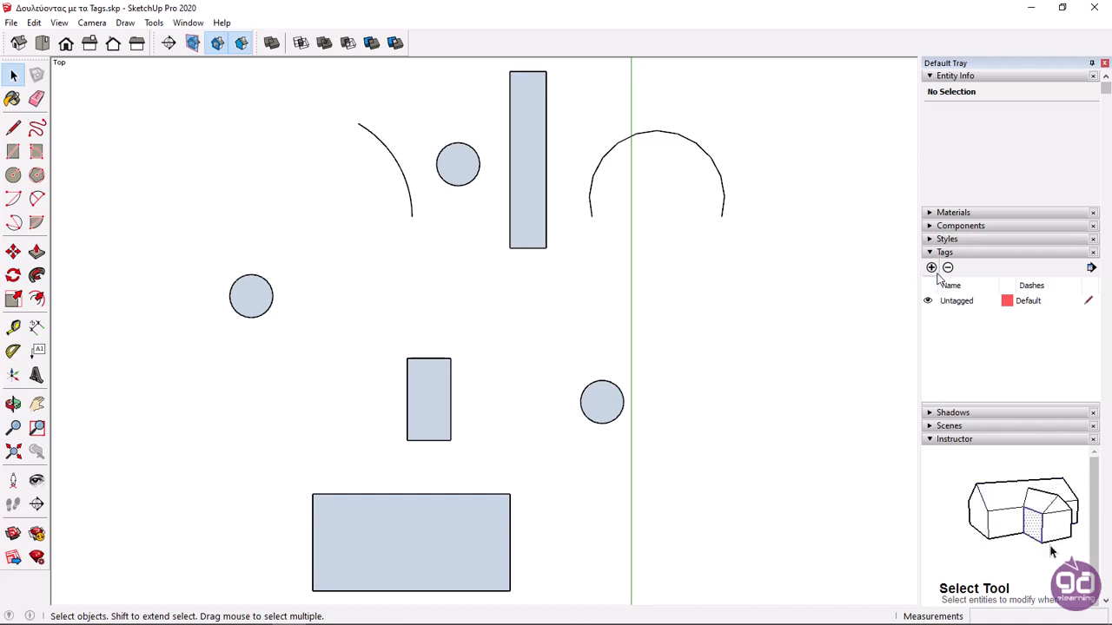
# Add three tags named Κύκλοι, Ορθογώνια and Τόξα to the tag list
pyautogui.click(930, 268)
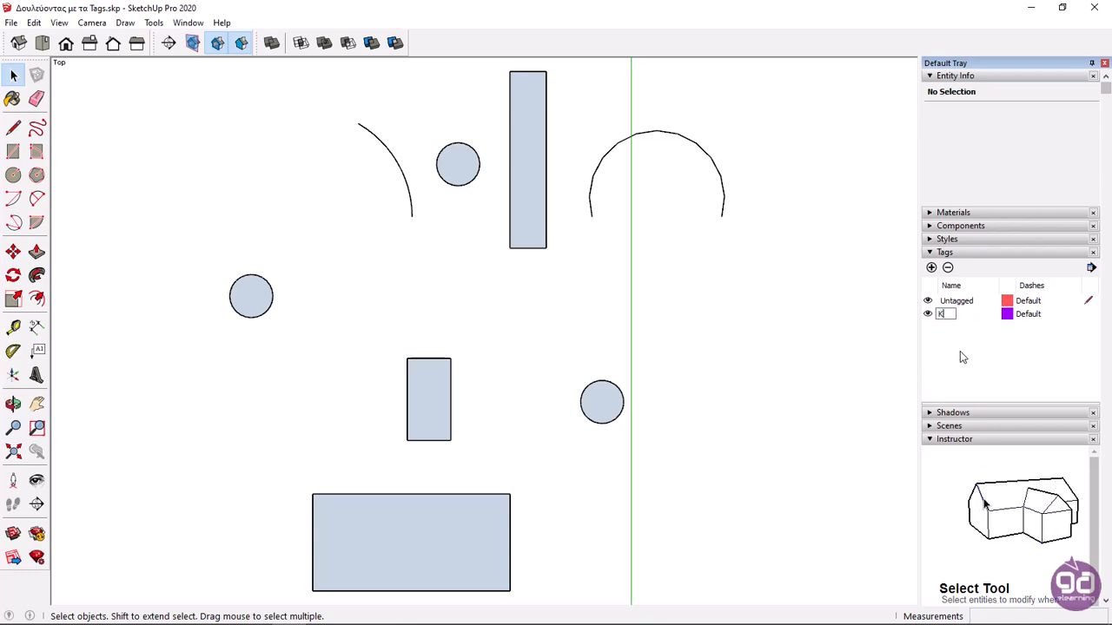
pyautogui.write('Κύκλοι')
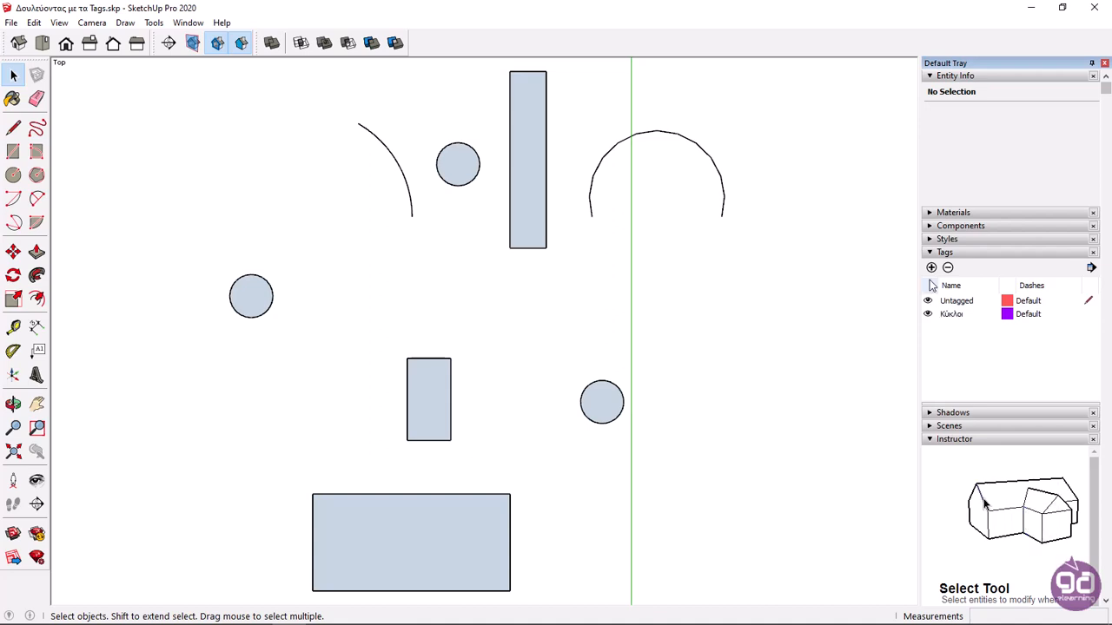
pyautogui.click(931, 268)
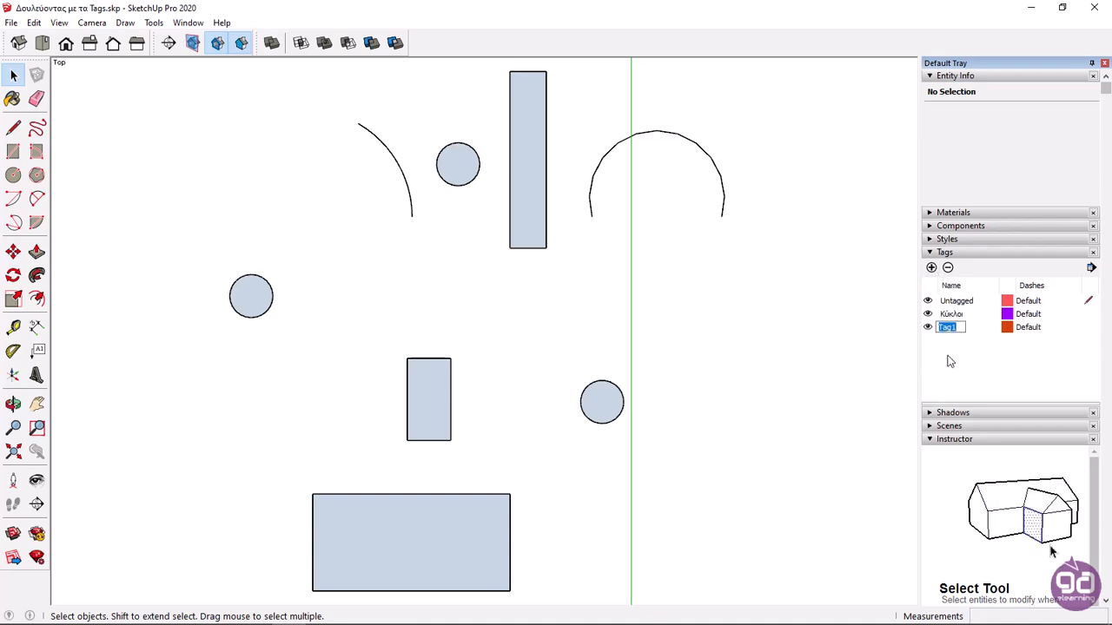
pyautogui.write('Ορθογώνια')
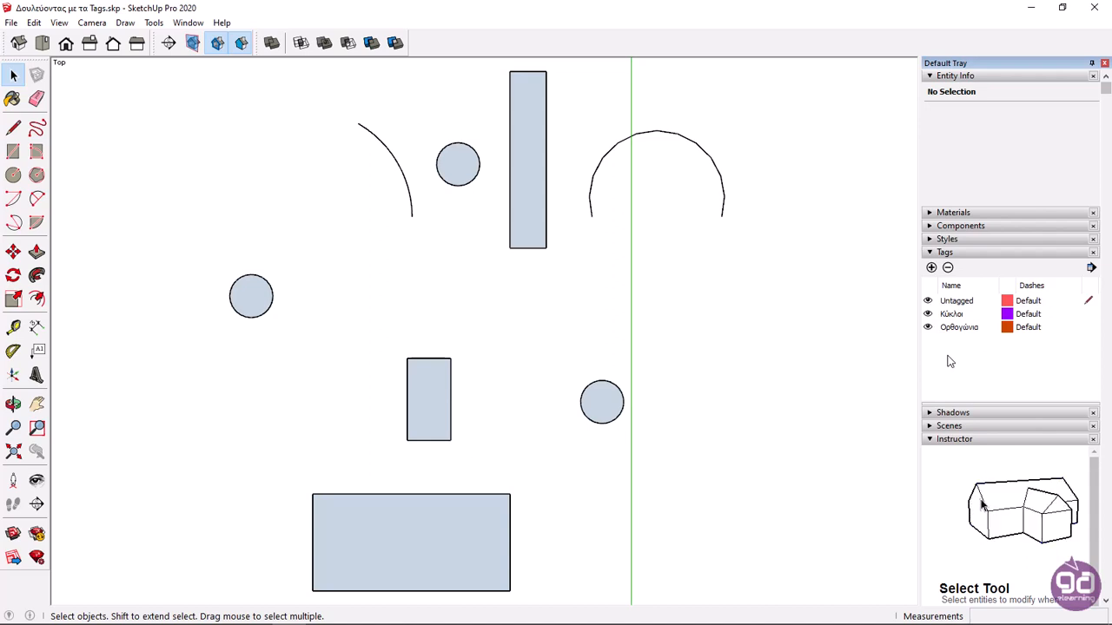
pyautogui.click(931, 268)
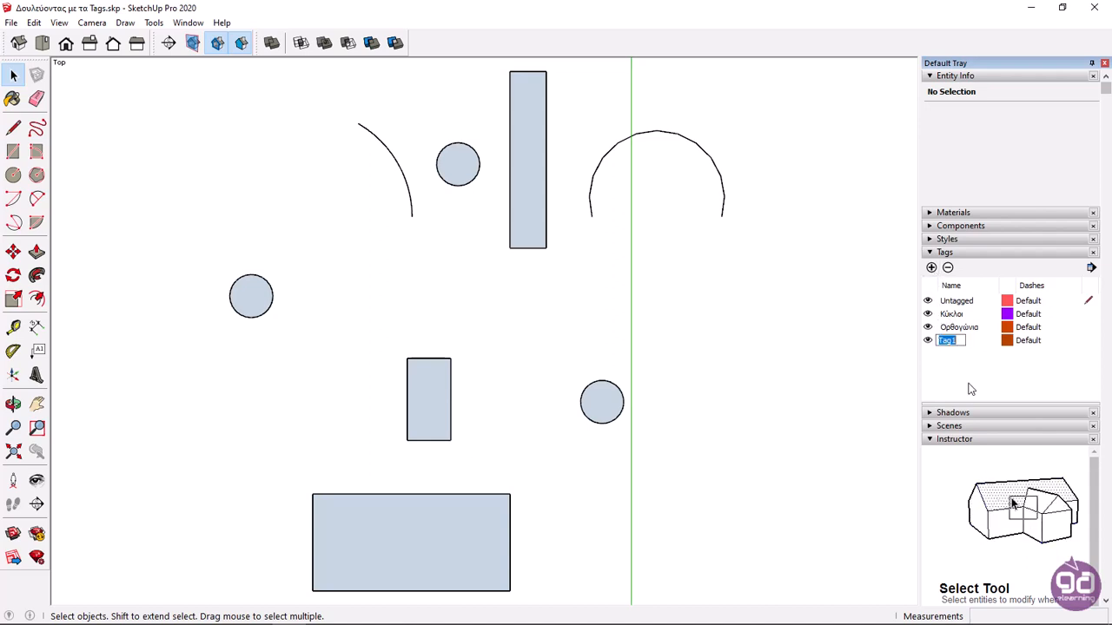
pyautogui.write('Τόξα')
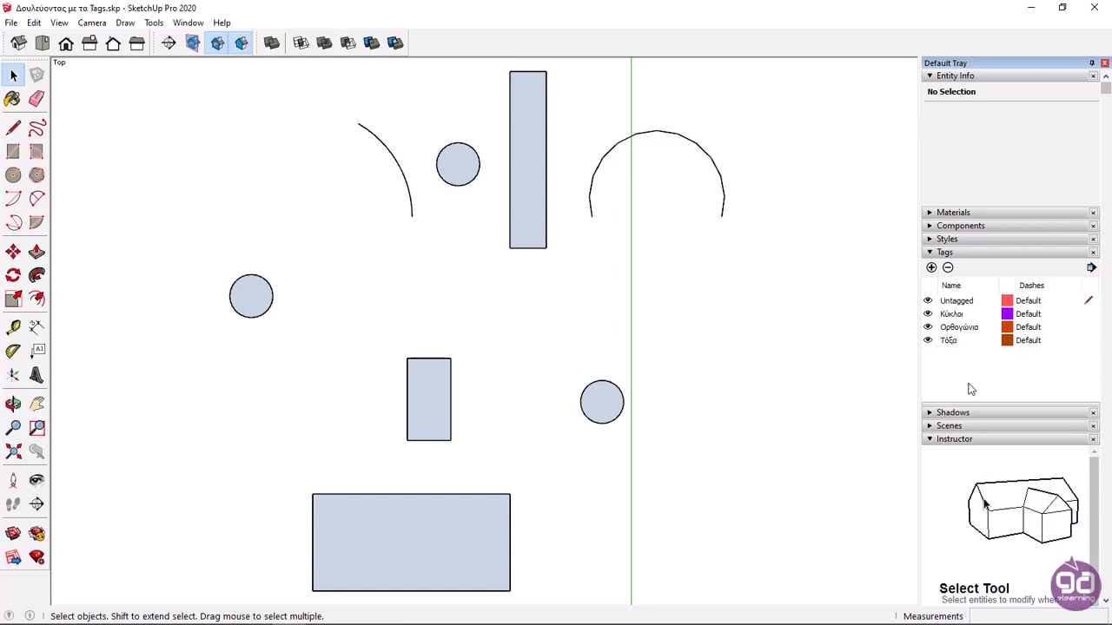
pyautogui.moveTo(984, 469)
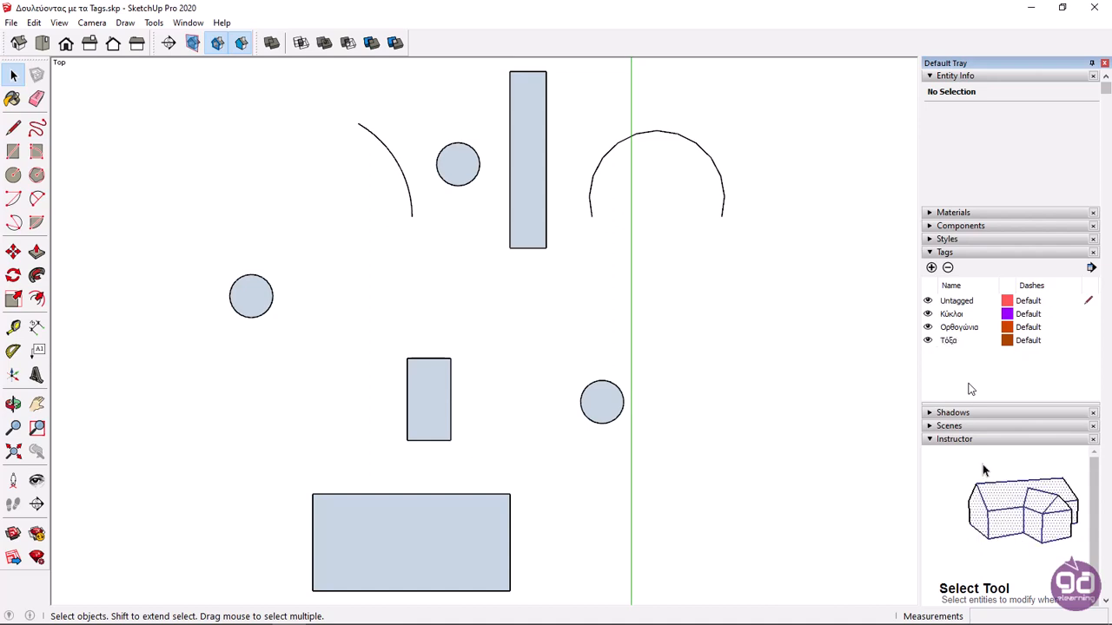
pyautogui.moveTo(291, 312)
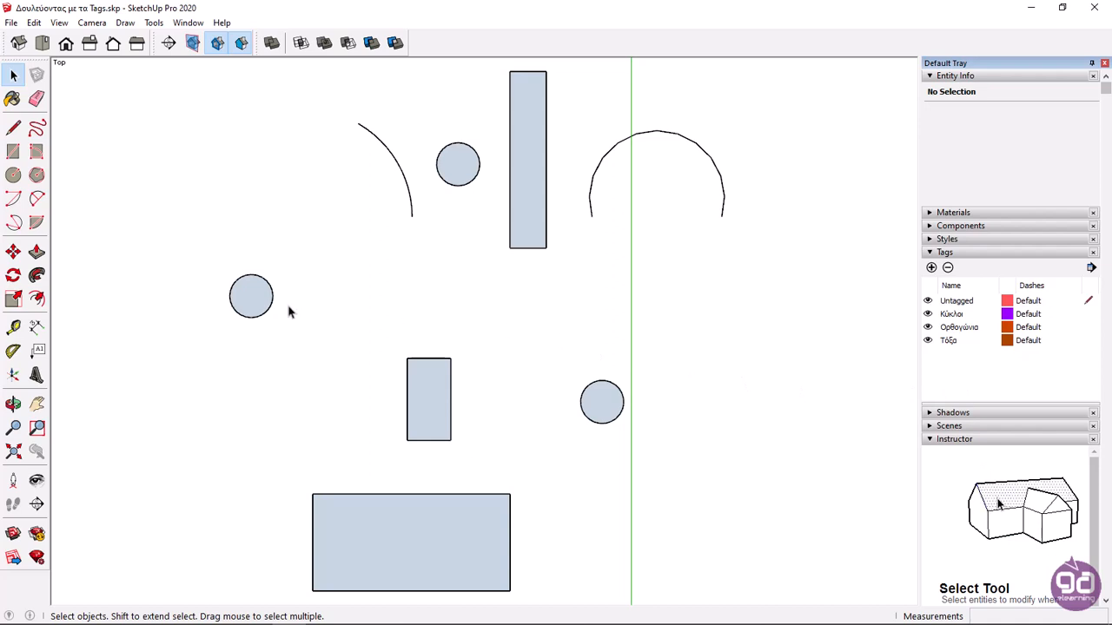
# Assign the three selected circles to the Κύκλοι tag via Entity Info
pyautogui.click(251, 296)
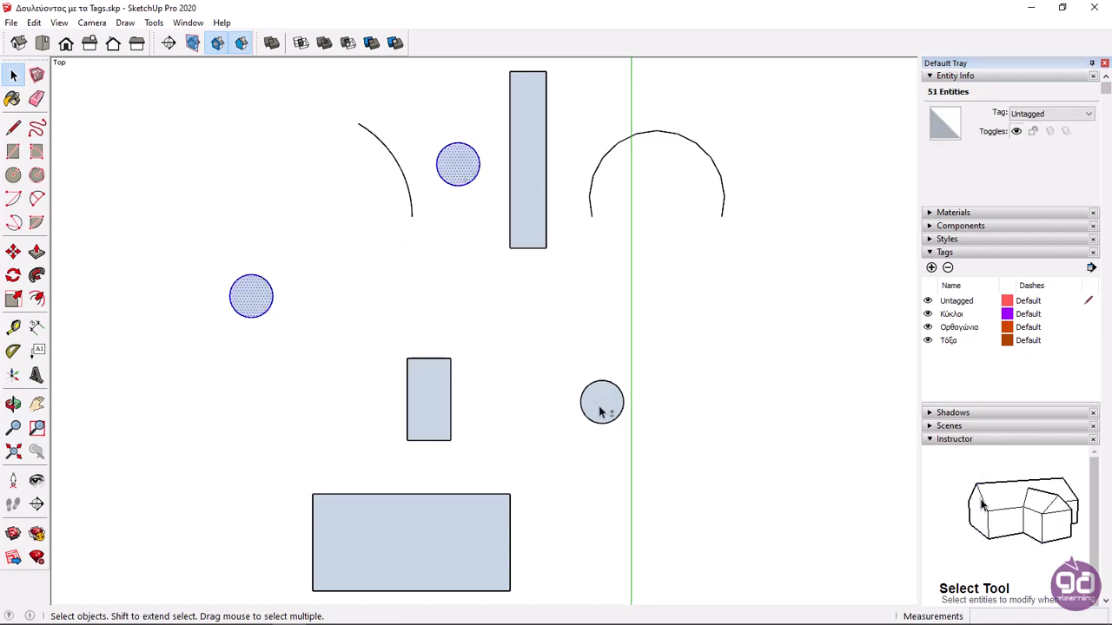
pyautogui.click(602, 401)
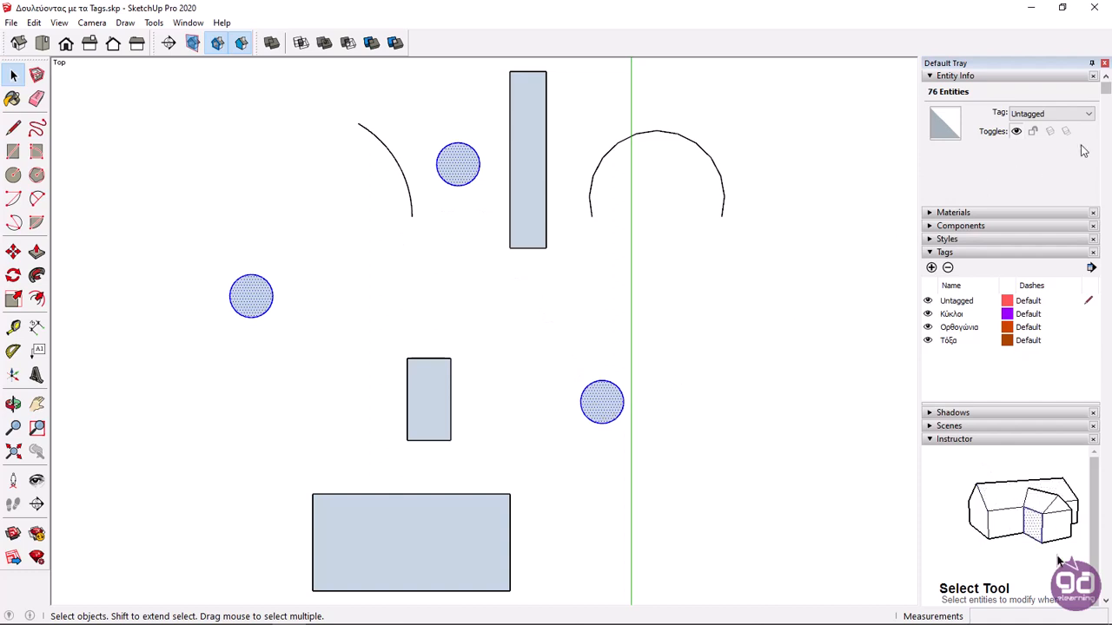
pyautogui.click(1088, 114)
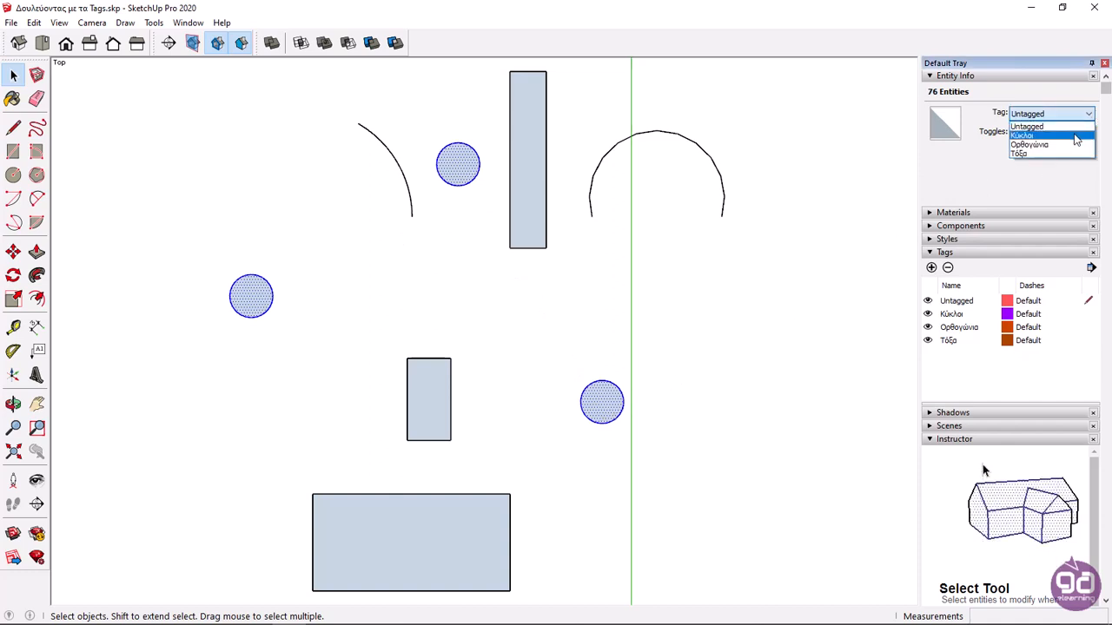
pyautogui.click(1023, 135)
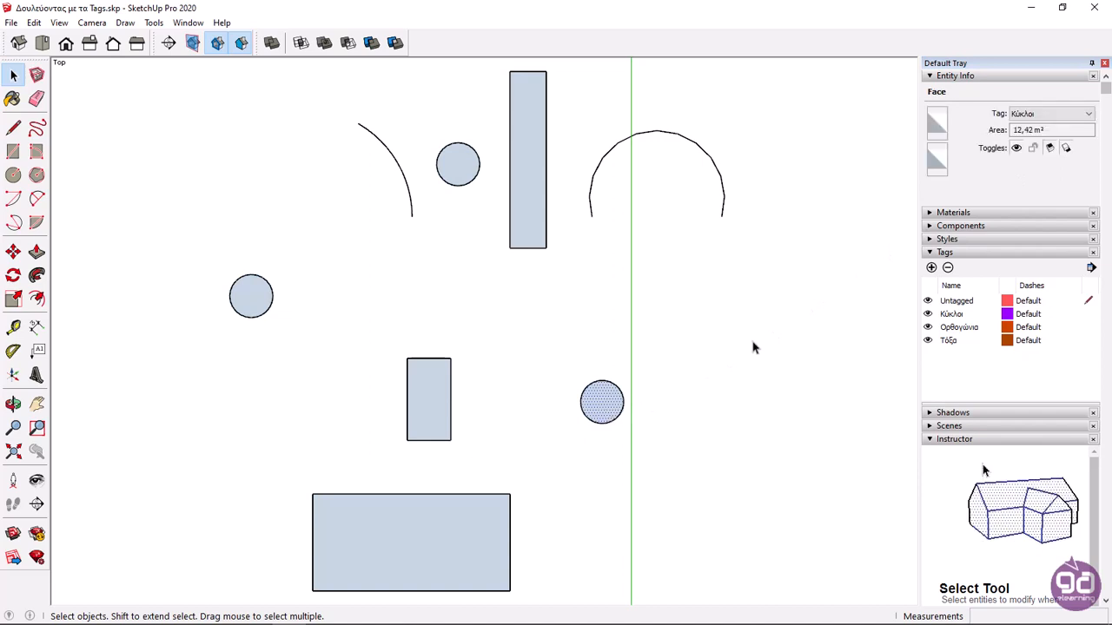
pyautogui.moveTo(807, 313)
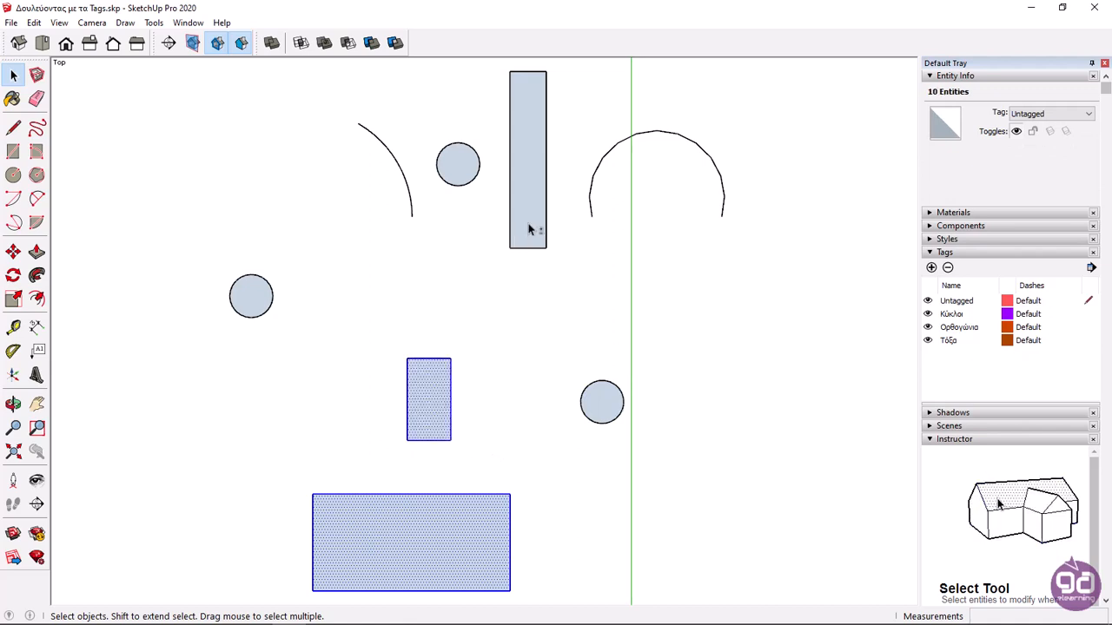
# Assign the three selected rectangles to the Ορθογώνια tag and clear the selection
pyautogui.click(527, 158)
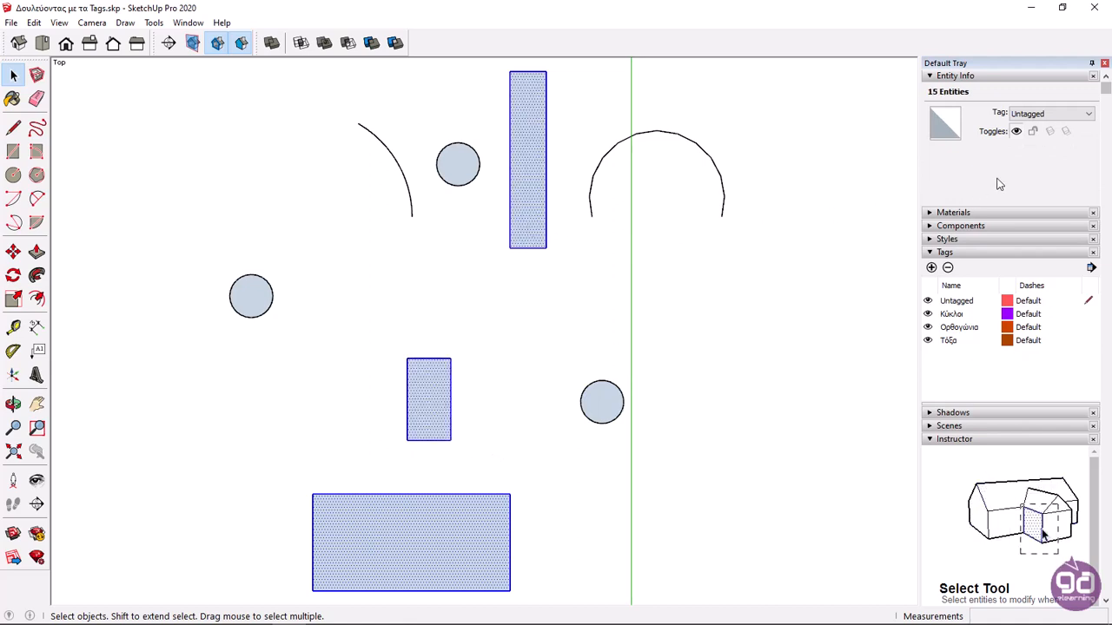
pyautogui.click(1086, 114)
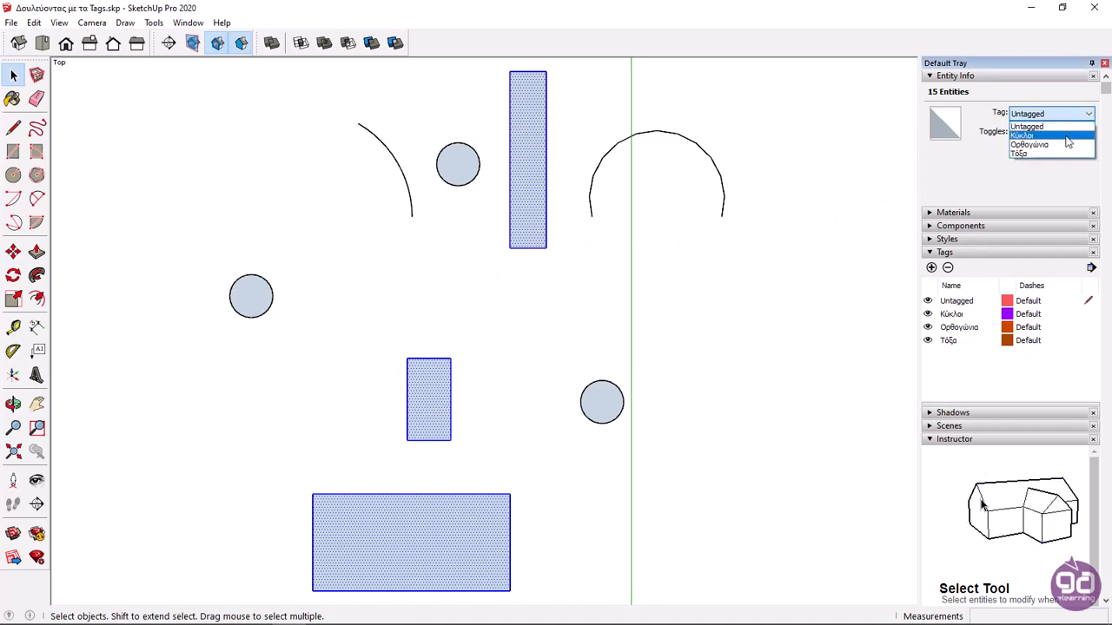
pyautogui.click(725, 200)
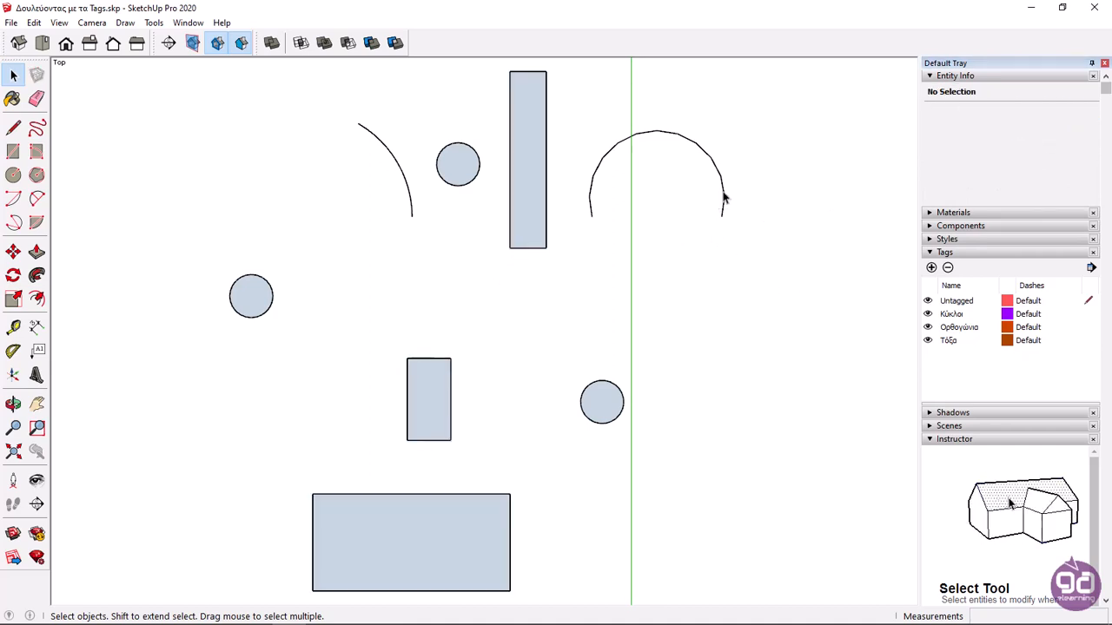
pyautogui.click(723, 183)
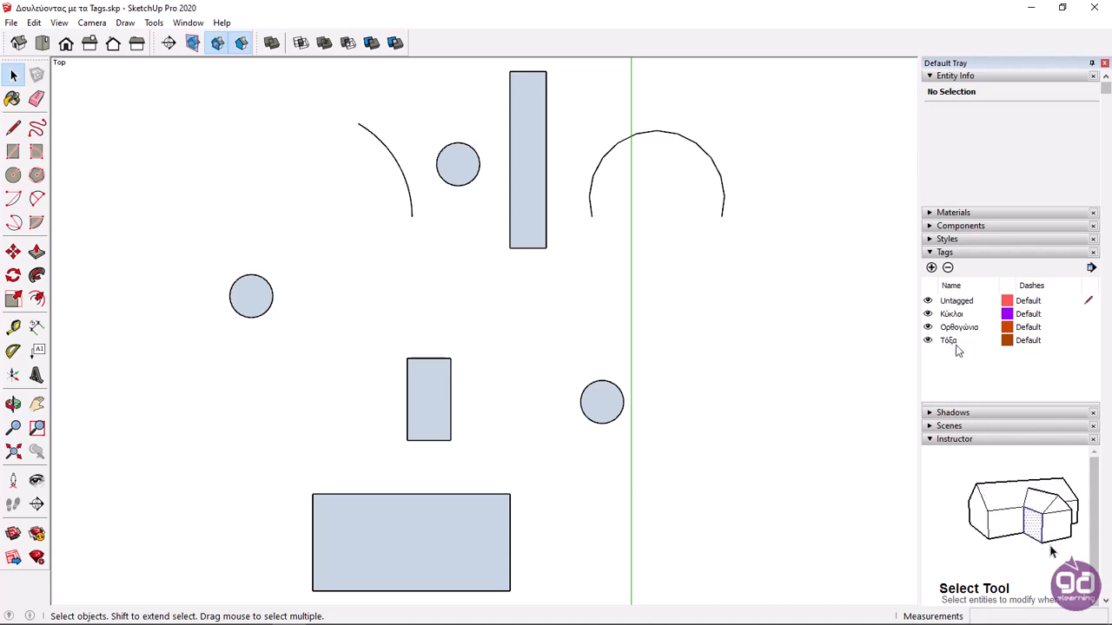
pyautogui.click(927, 314)
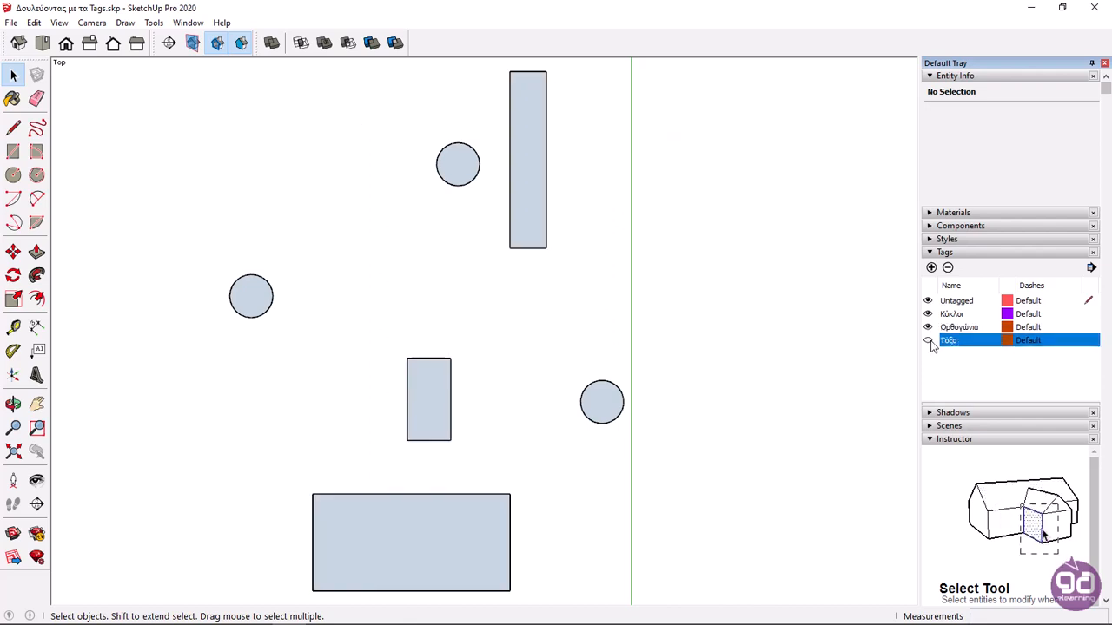
pyautogui.click(927, 339)
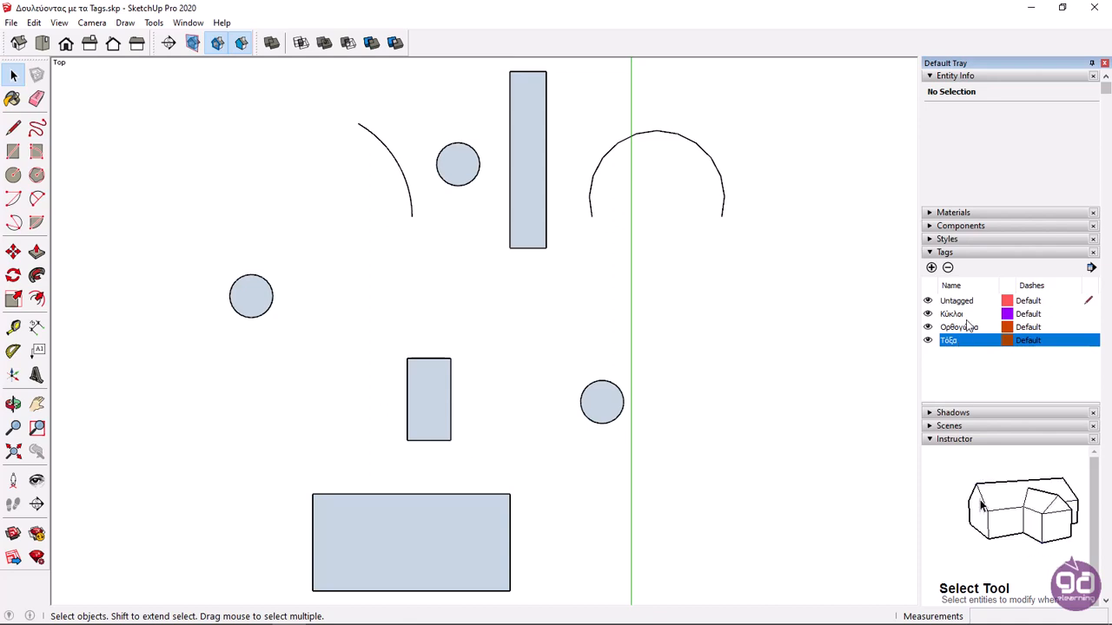
pyautogui.doubleClick(952, 313)
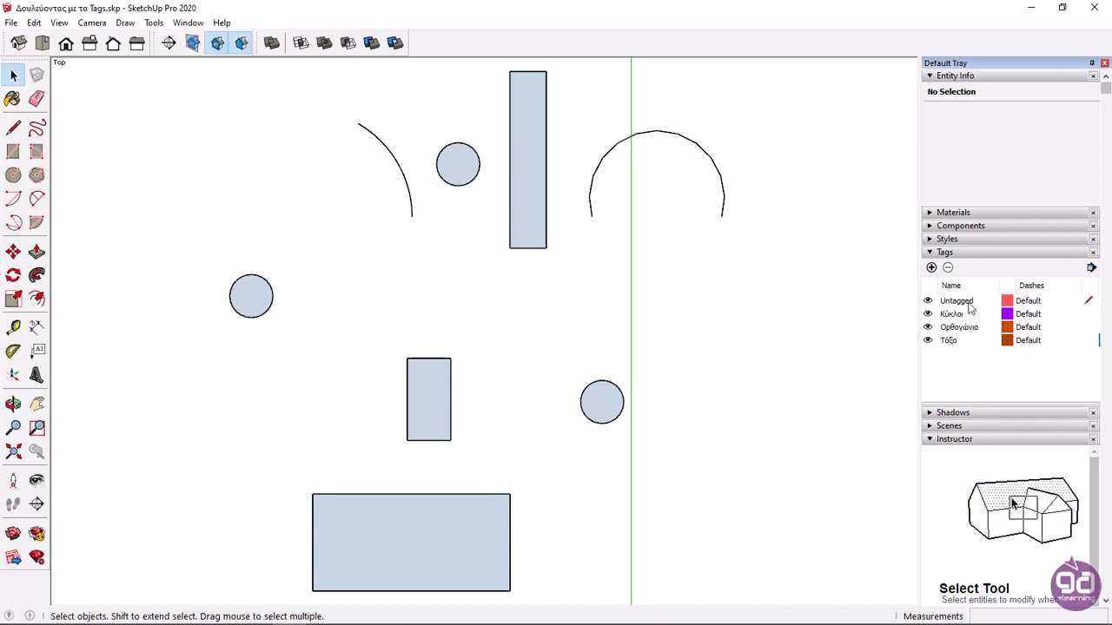
pyautogui.click(957, 300)
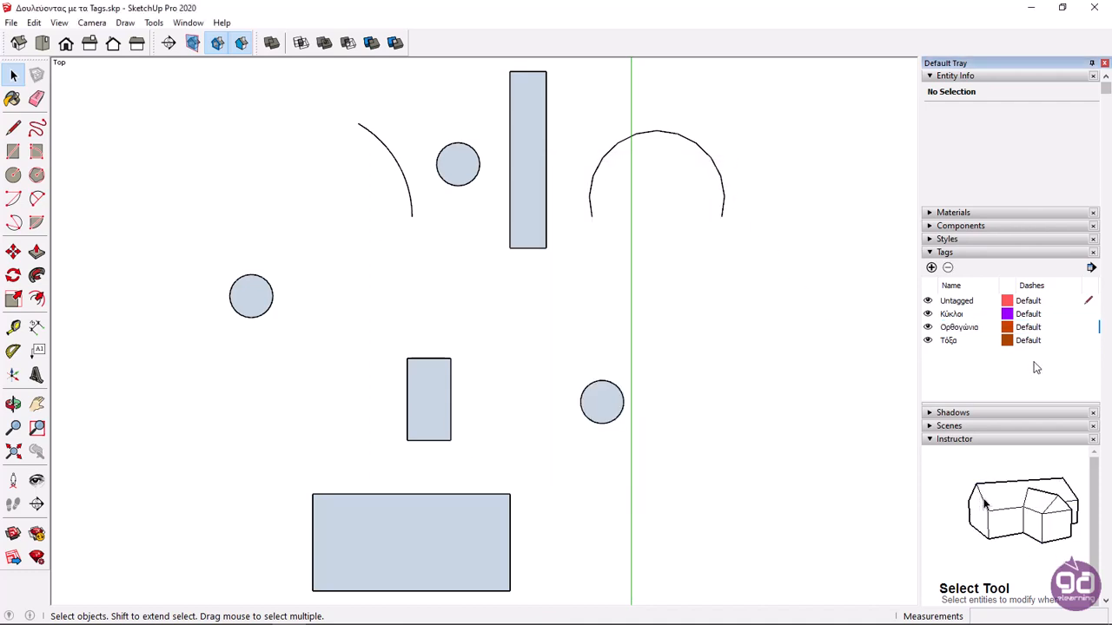
pyautogui.click(1051, 328)
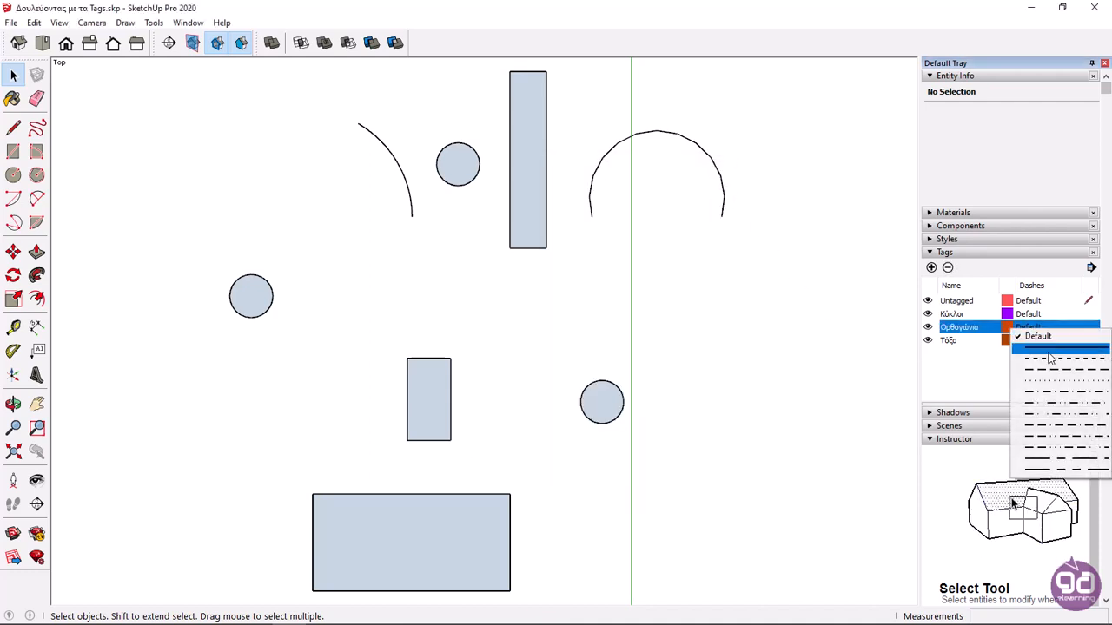
pyautogui.click(1059, 349)
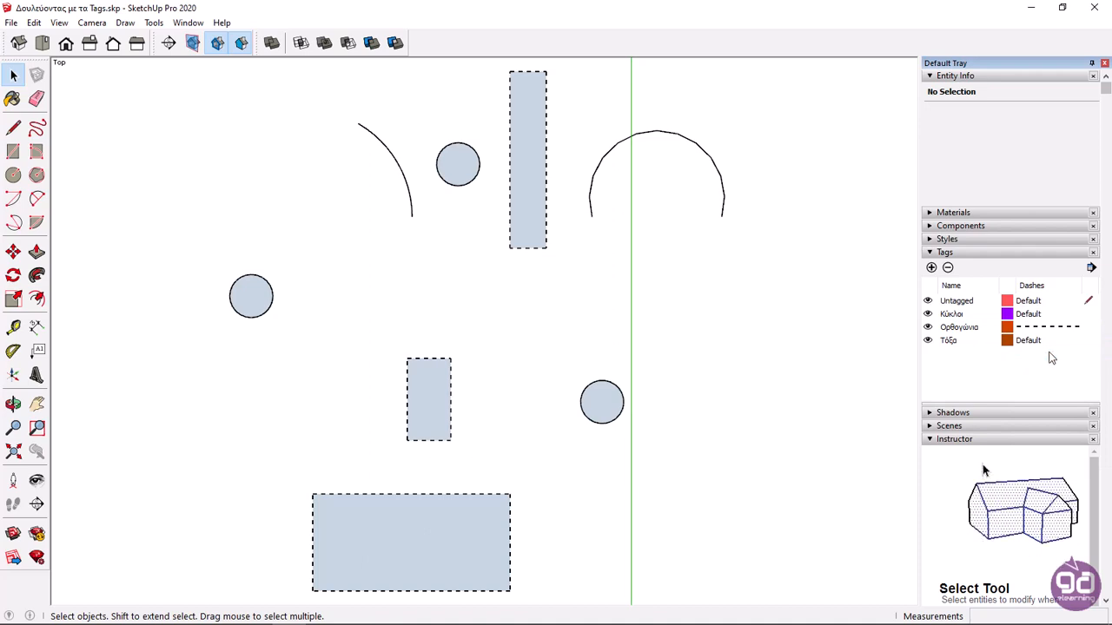
pyautogui.click(1047, 326)
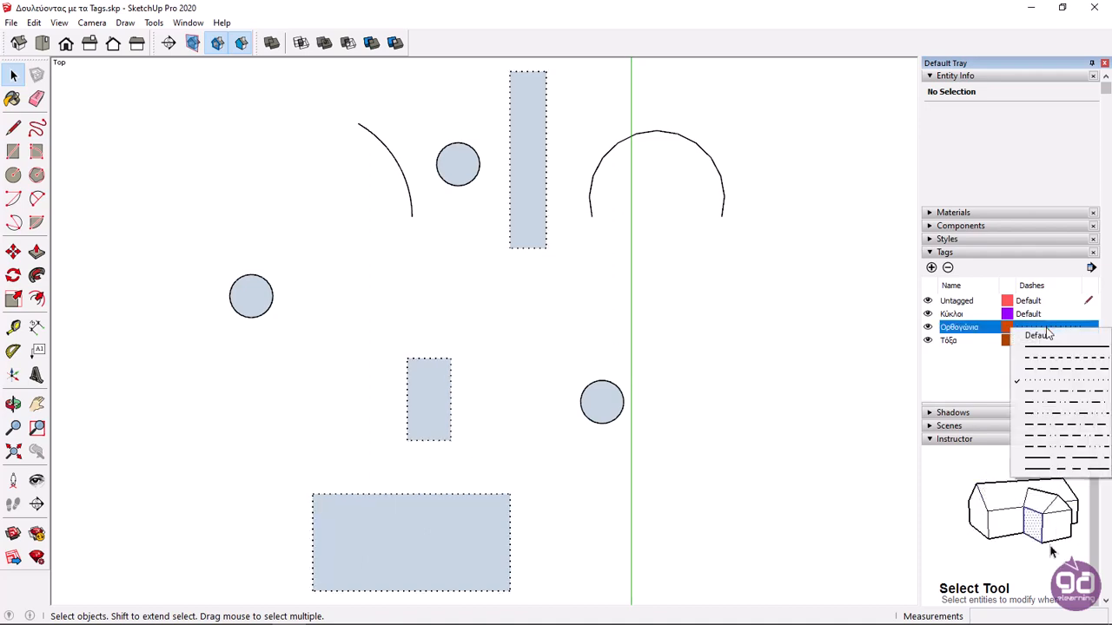
pyautogui.click(1039, 336)
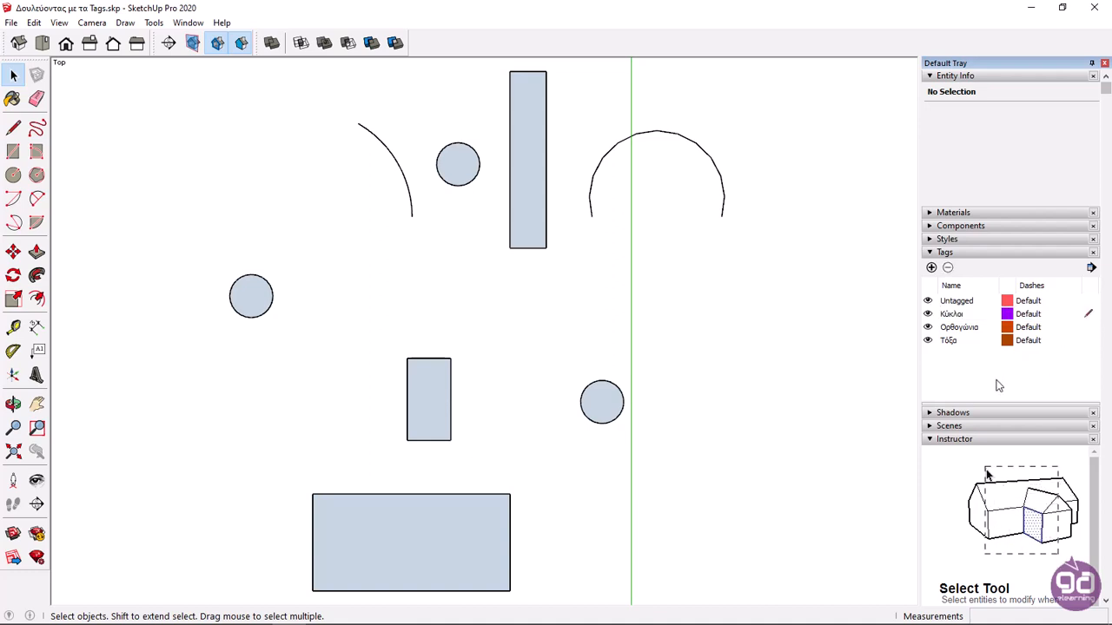
# Draw a larger circle right of centre across the green axis with the Circle tool
pyautogui.click(13, 174)
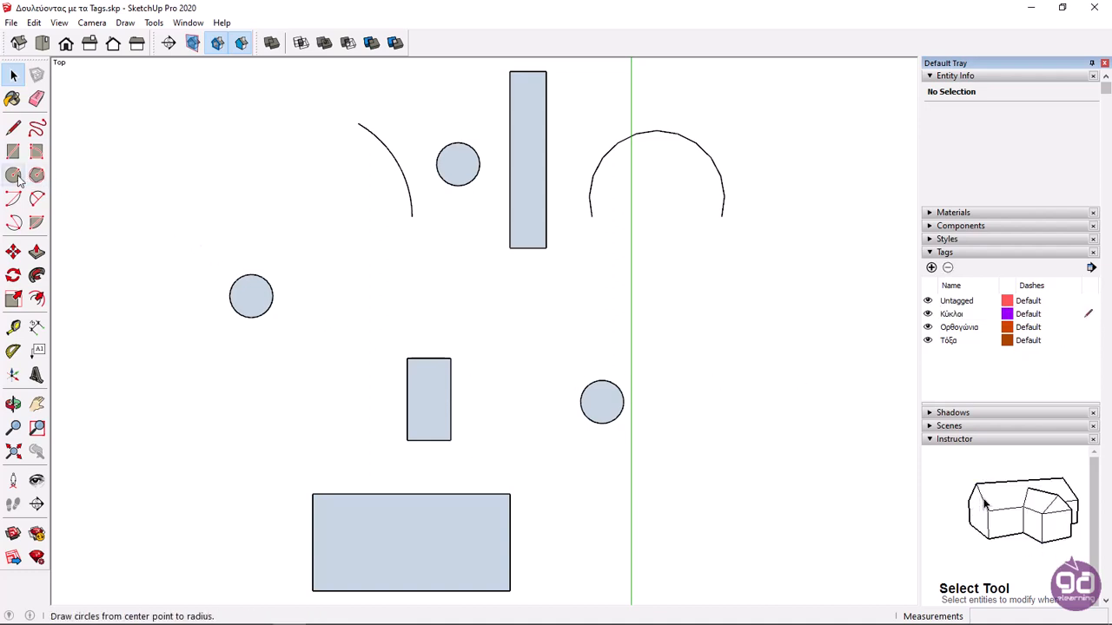
pyautogui.click(14, 174)
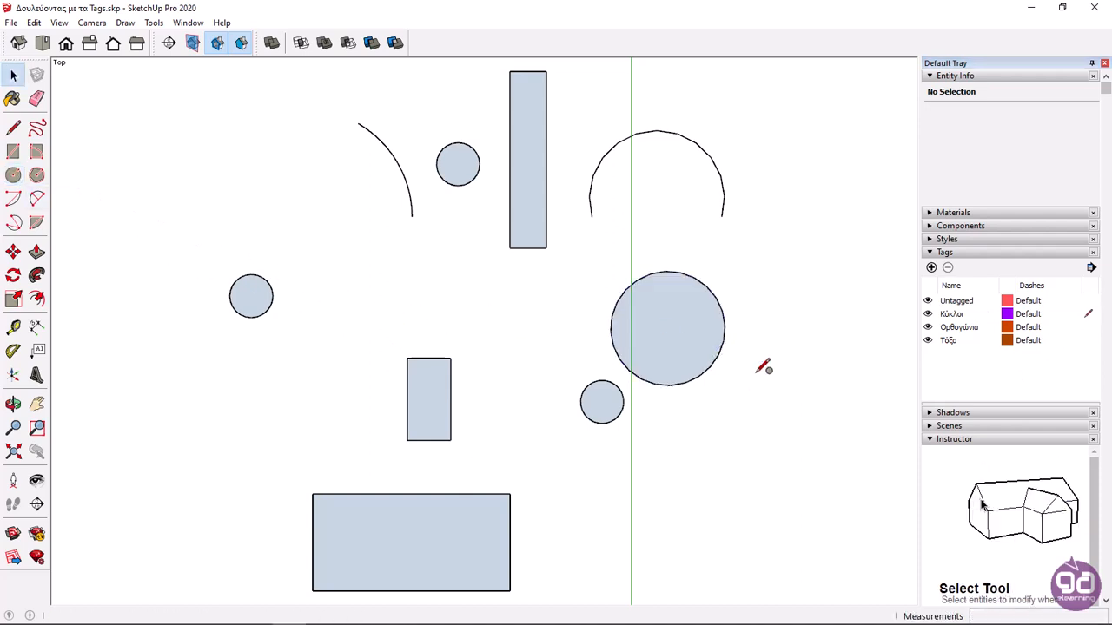
pyautogui.moveTo(756, 380)
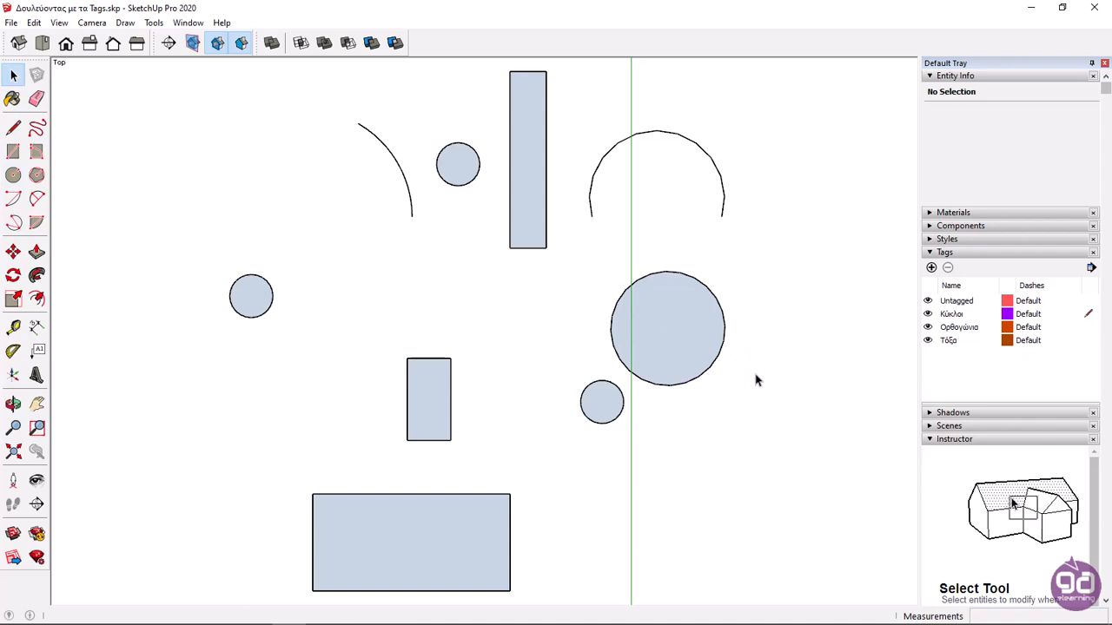
pyautogui.click(667, 329)
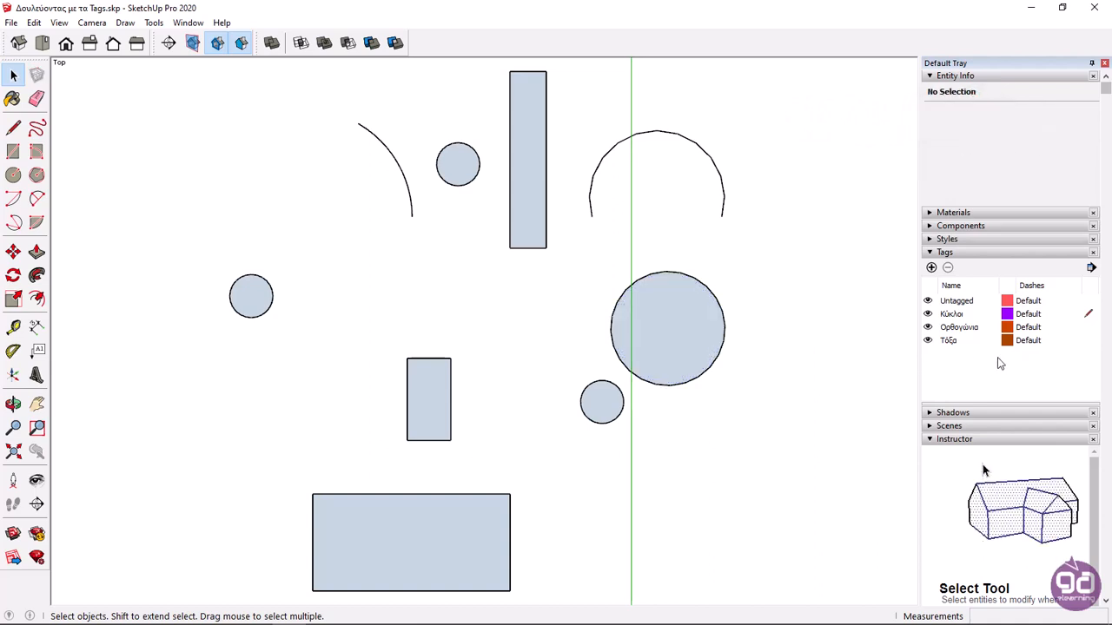
pyautogui.click(953, 313)
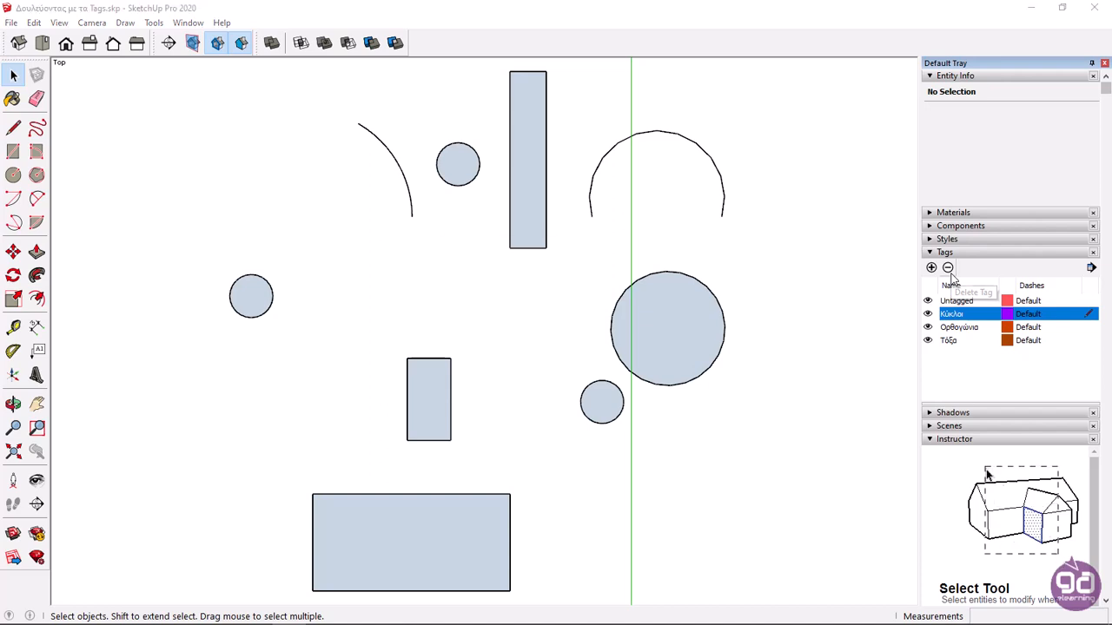
# Delete the Κύκλοι tag, moving its circles to Untagged
pyautogui.click(946, 267)
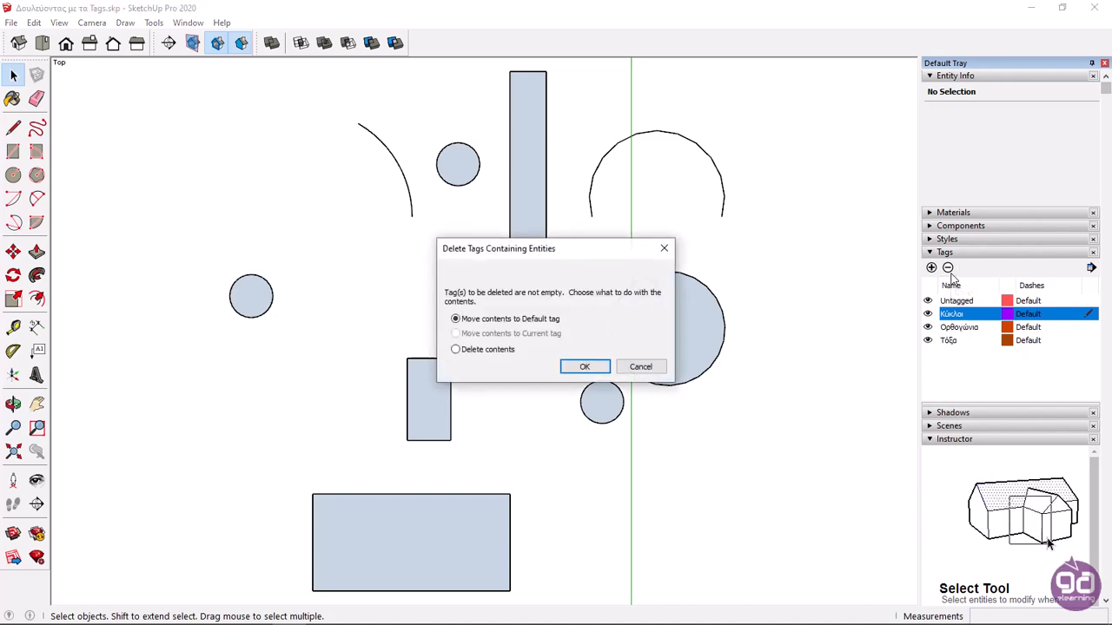
pyautogui.moveTo(984, 469)
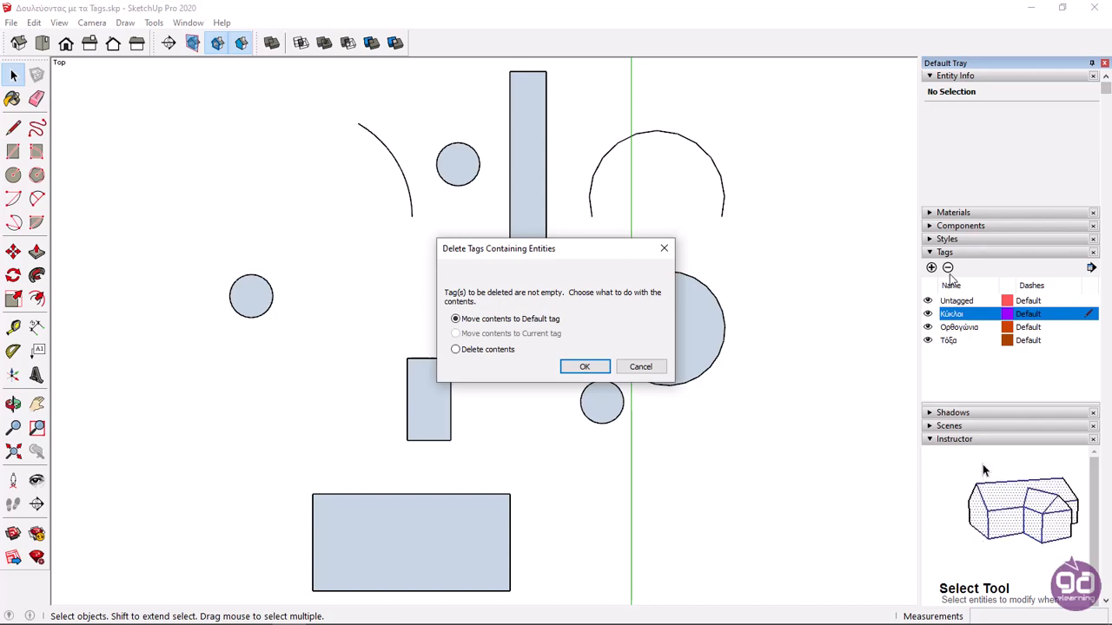
pyautogui.moveTo(822, 365)
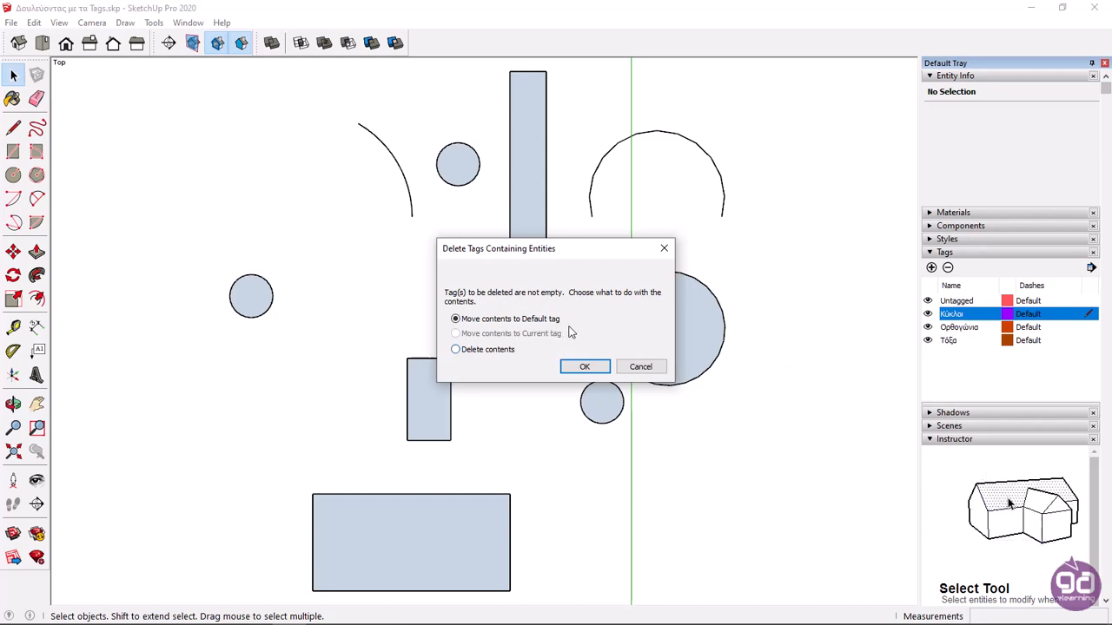
pyautogui.moveTo(580, 338)
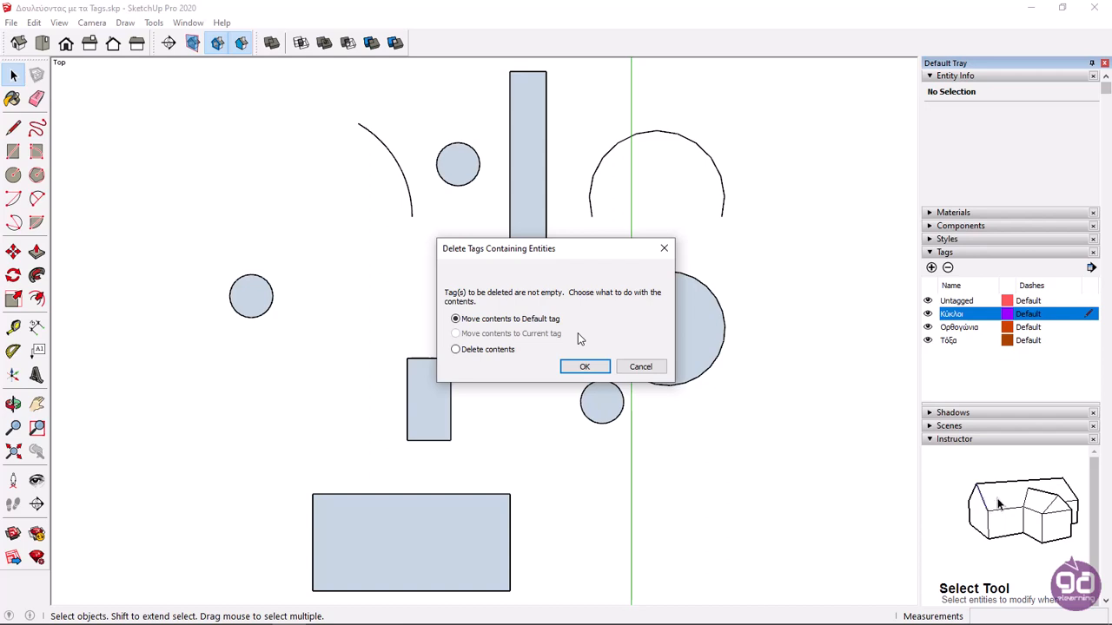
pyautogui.moveTo(565, 344)
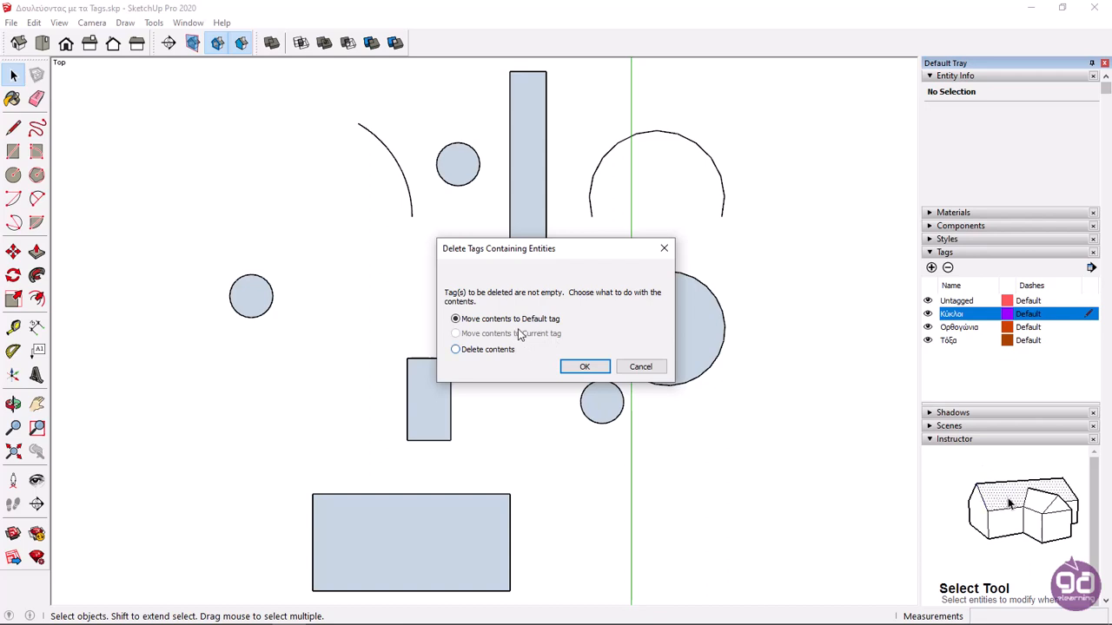
pyautogui.moveTo(1006, 493)
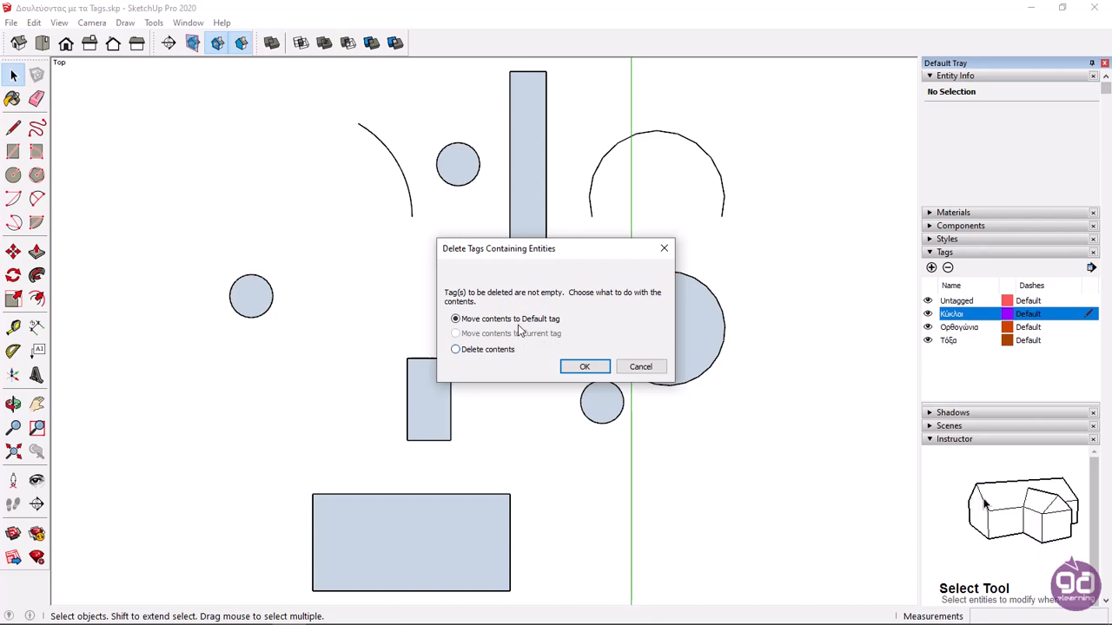
pyautogui.click(583, 366)
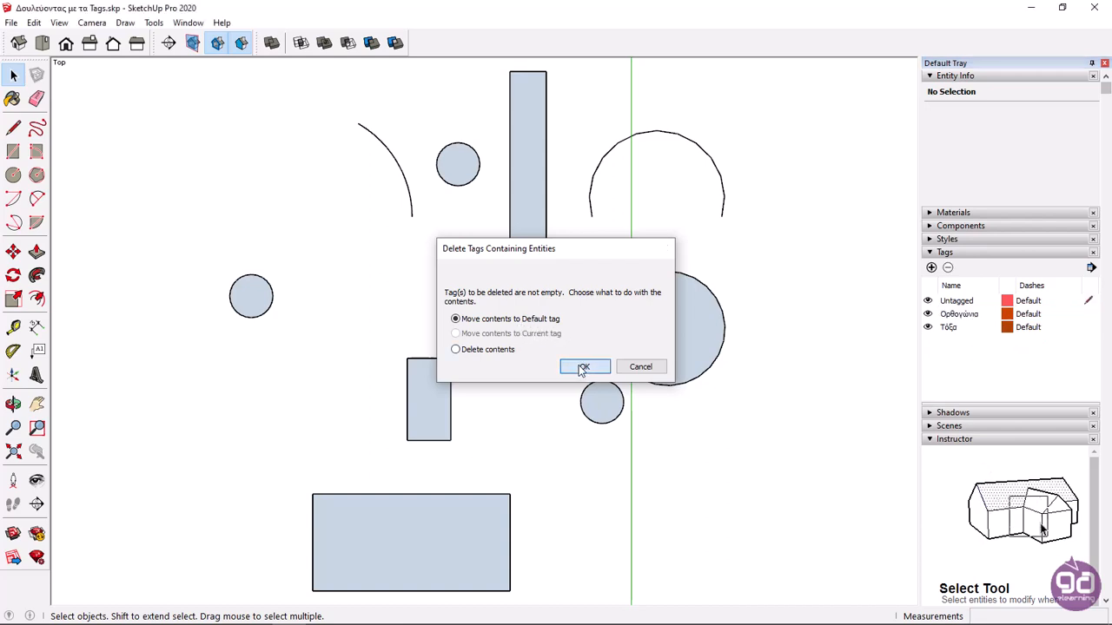
pyautogui.click(583, 367)
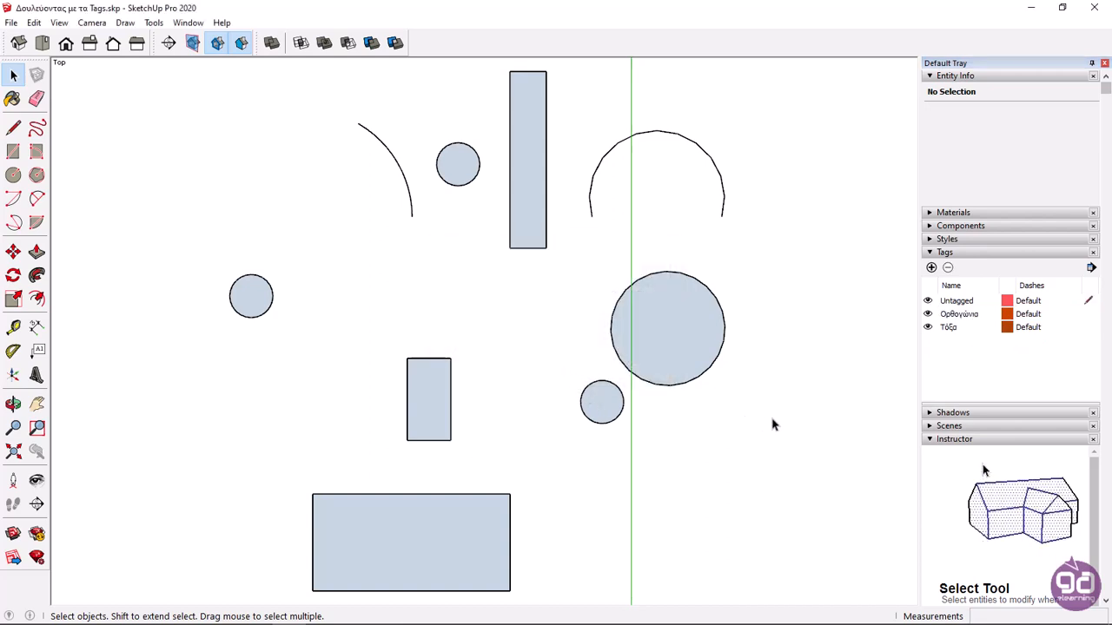